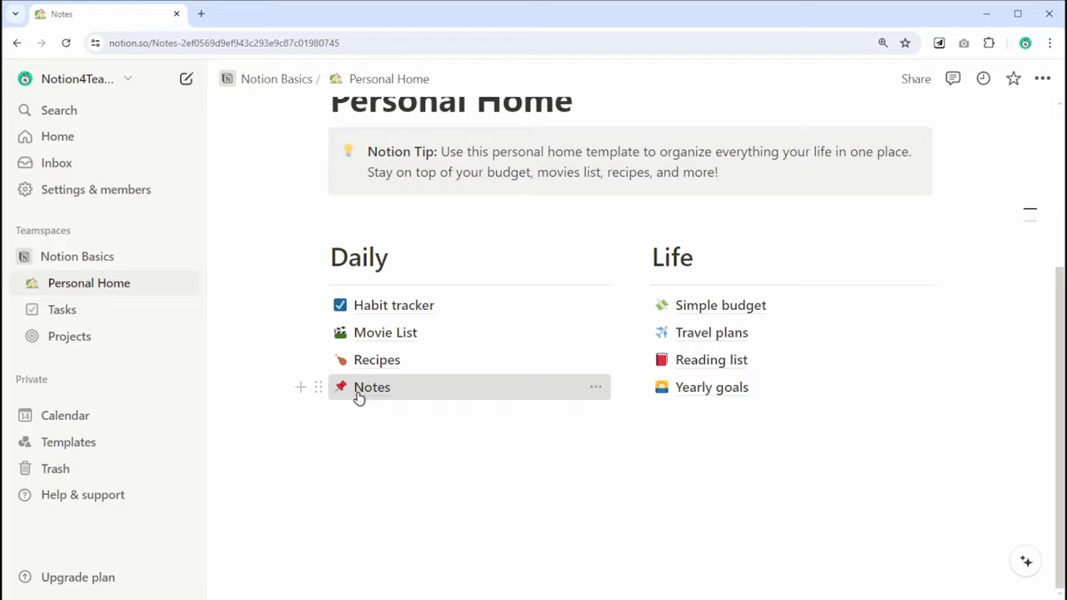
# - Browse the Tasks, Daily Reflection and Projects pages, ending on Product Wiki
pyautogui.click(61, 309)
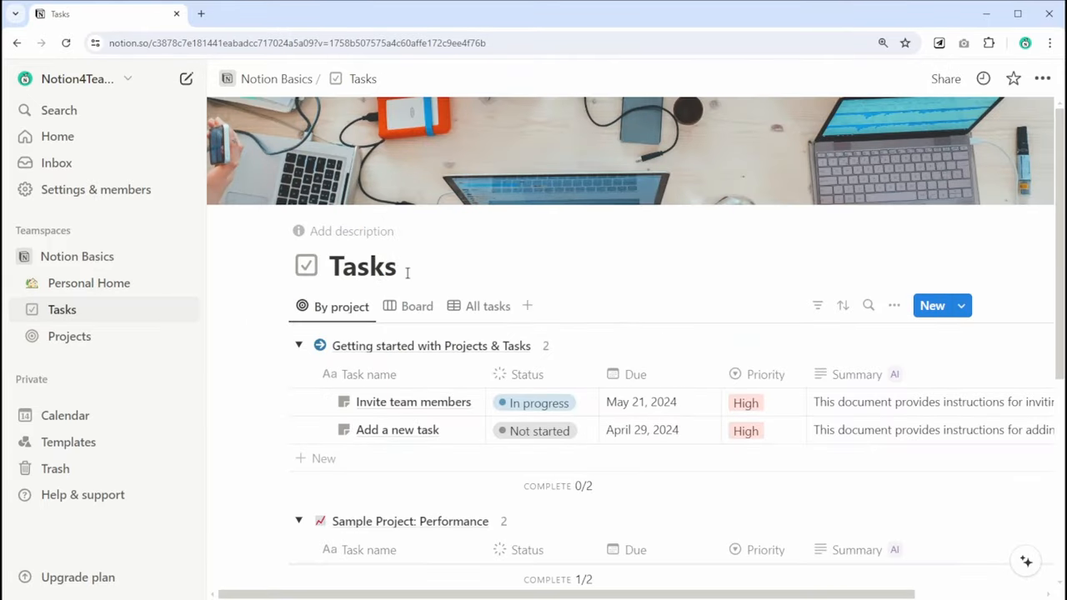
pyautogui.click(417, 306)
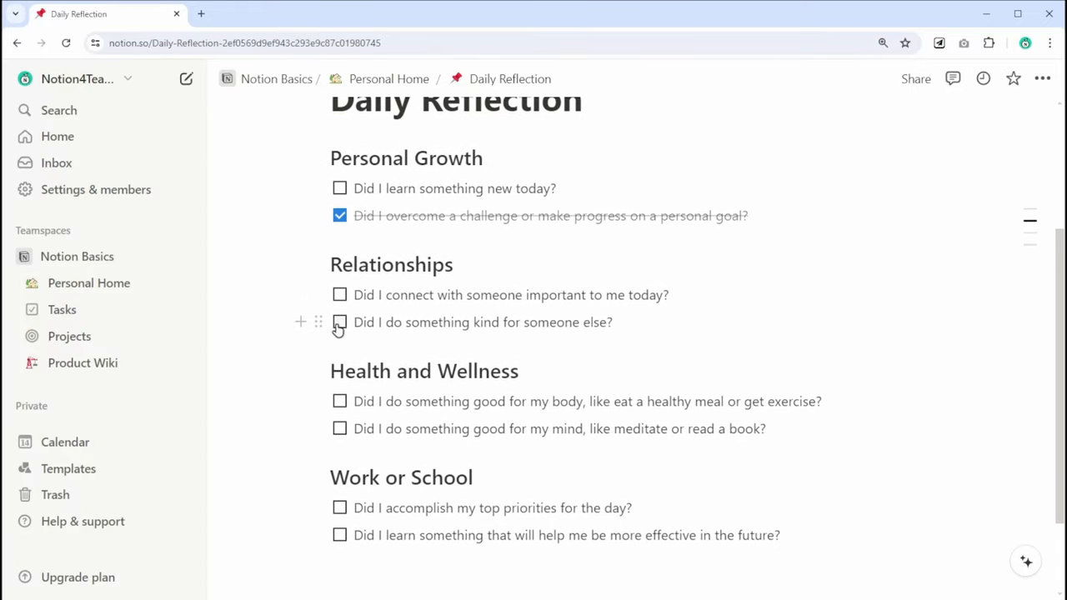
pyautogui.click(70, 336)
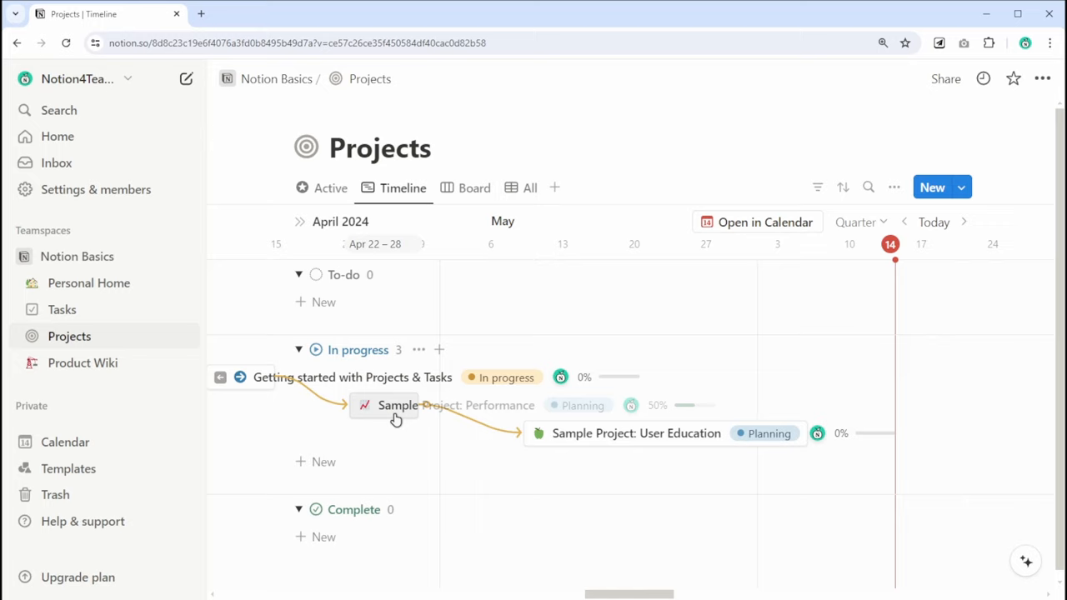
pyautogui.click(82, 363)
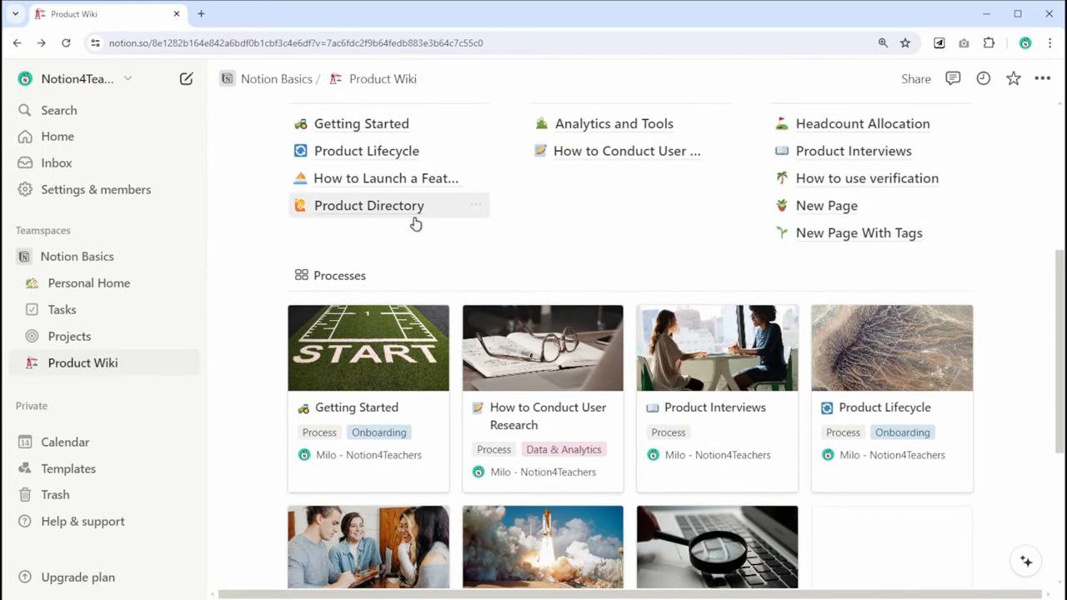
pyautogui.click(863, 123)
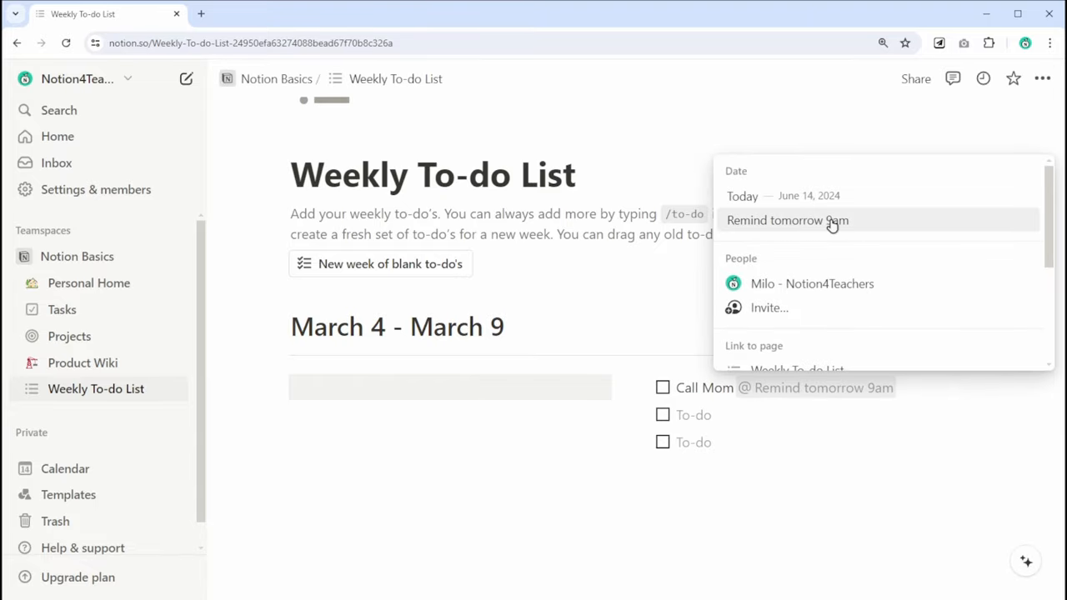
# - Give the Call Mom to-do a 'Remind tomorrow 9am' reminder and open Task Manager
pyautogui.click(787, 220)
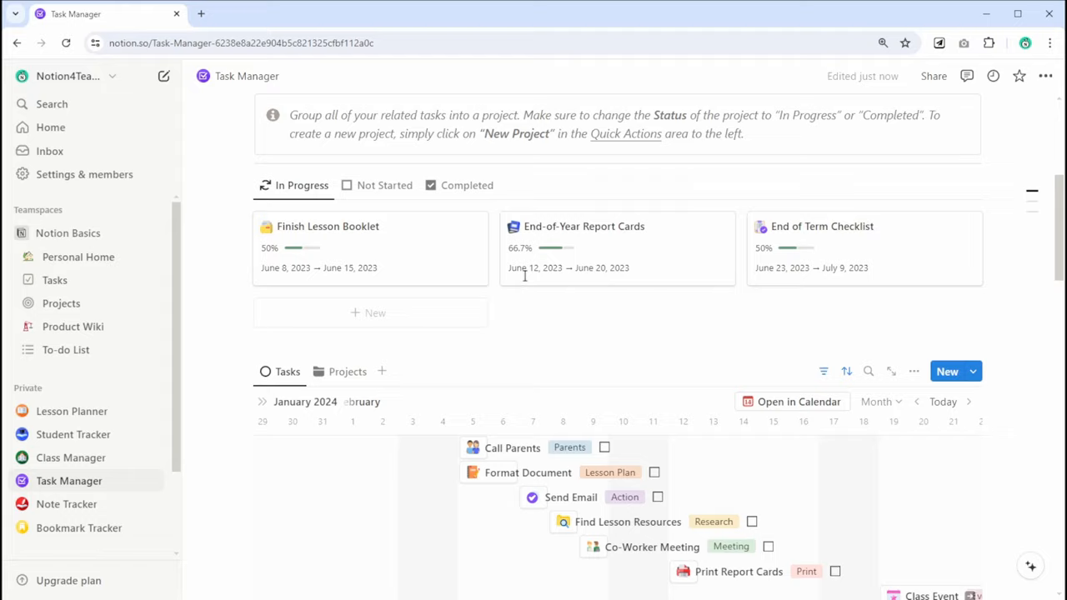
pyautogui.click(571, 497)
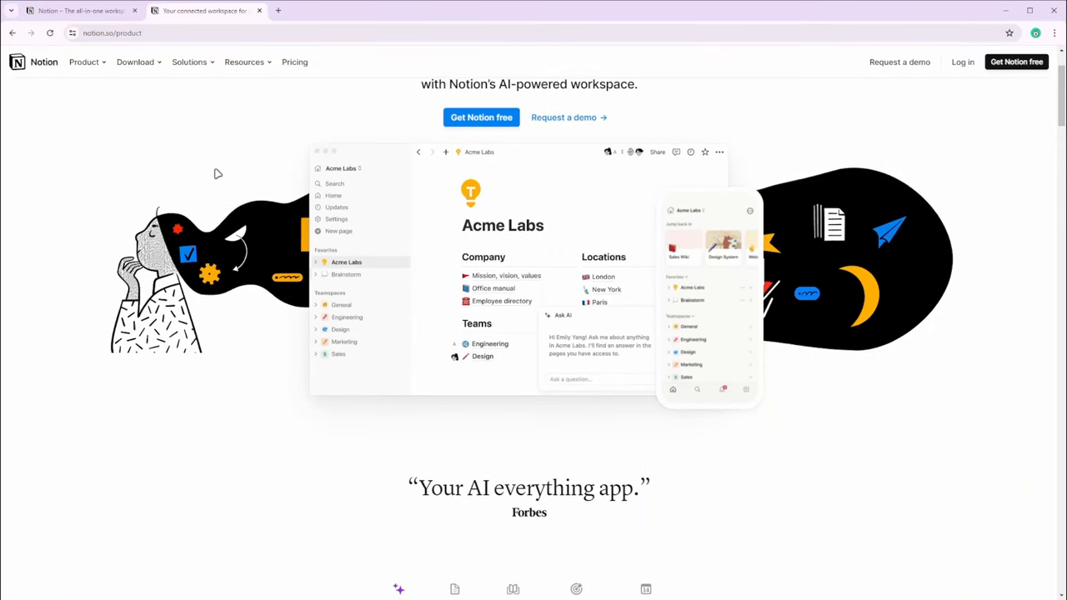
# - Scroll the notion.so product page, then return to the workspace Home tab
pyautogui.scroll(-3)
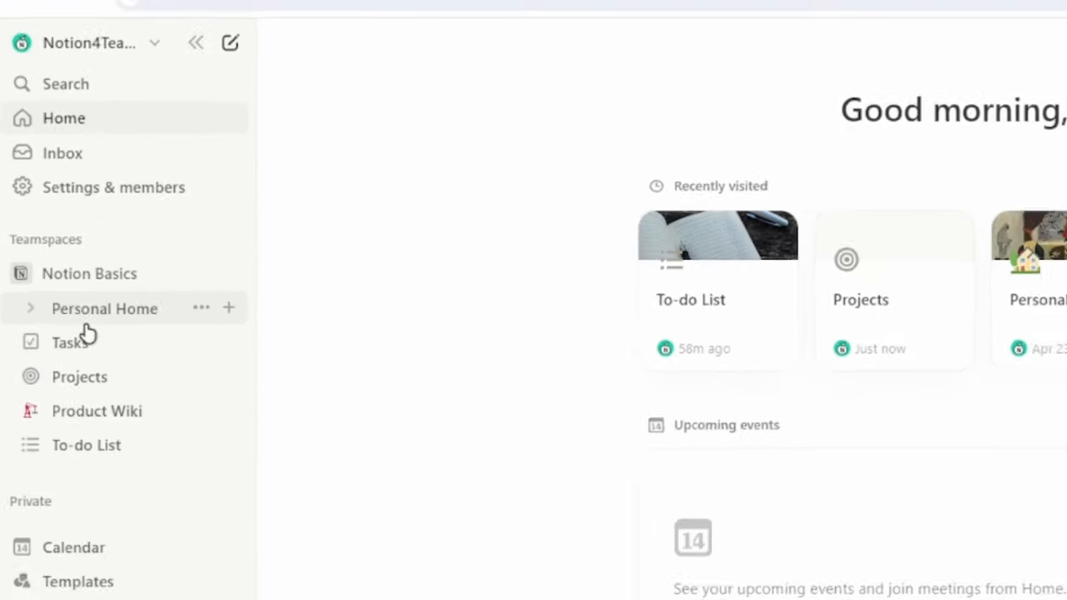
# - Revisit Personal Home and Tasks, collapse private pages, and dismiss the new teamspace form
pyautogui.click(104, 309)
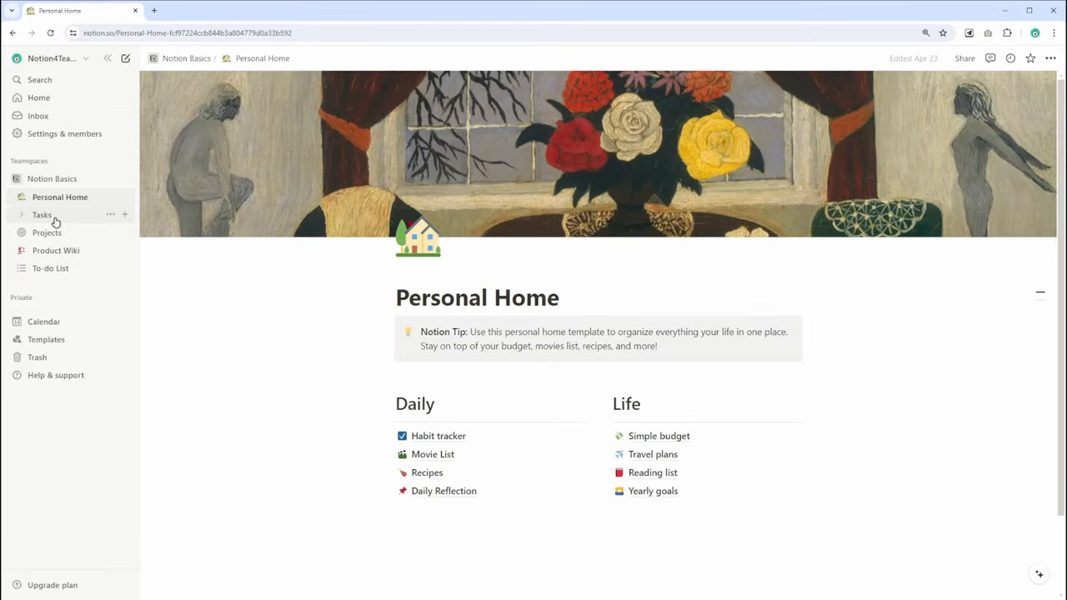
pyautogui.click(47, 232)
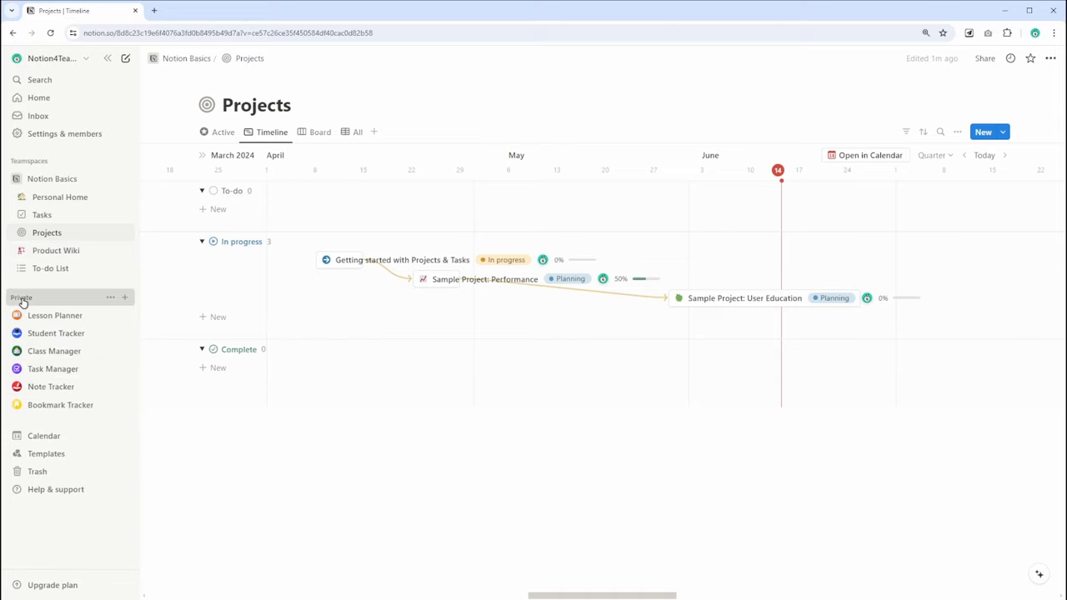
pyautogui.click(20, 298)
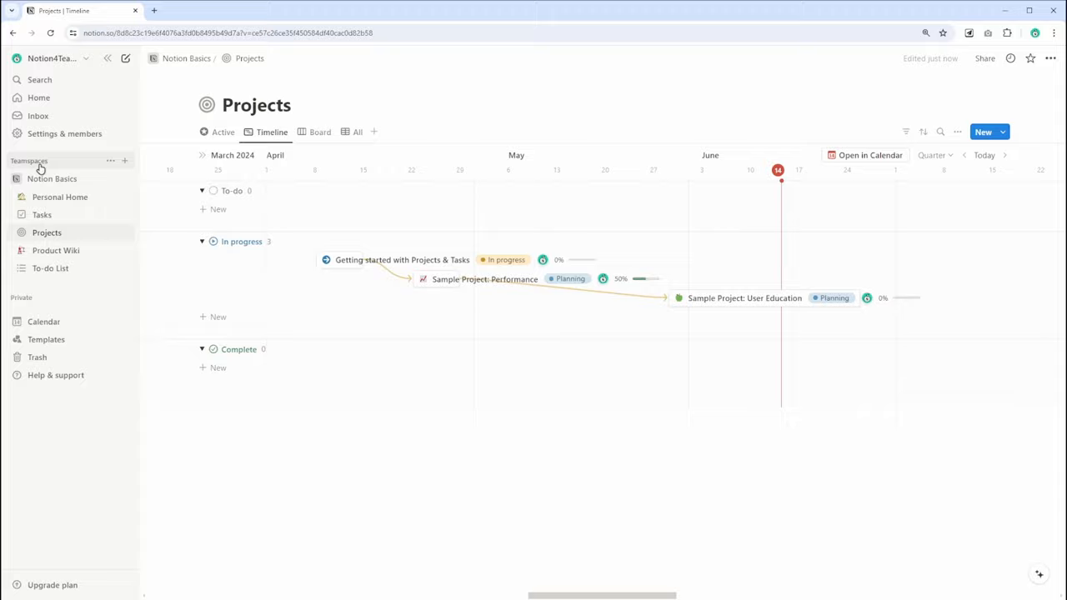
pyautogui.click(124, 161)
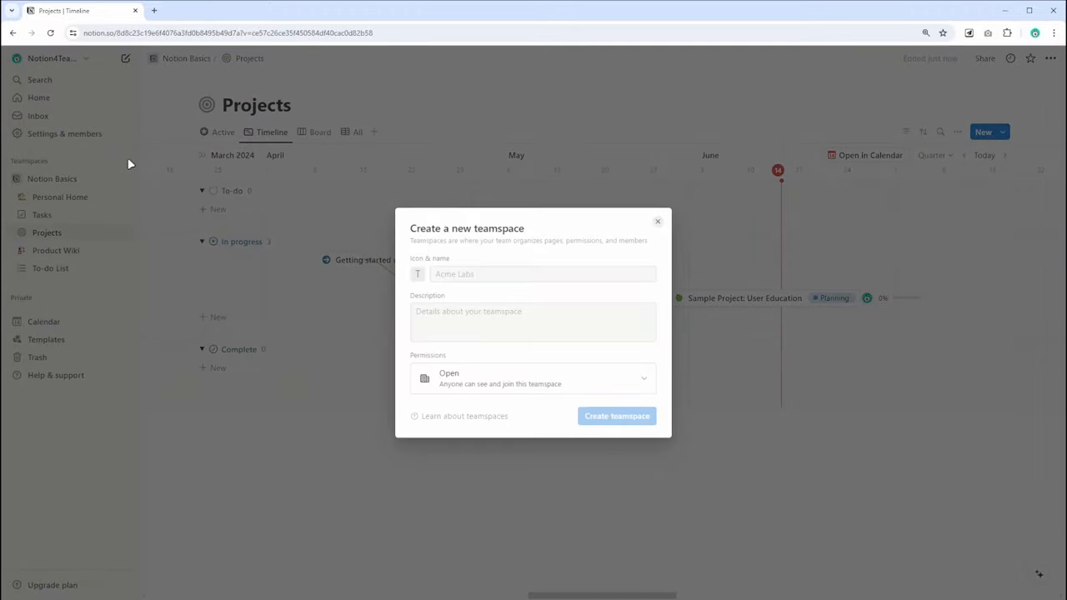
pyautogui.click(657, 221)
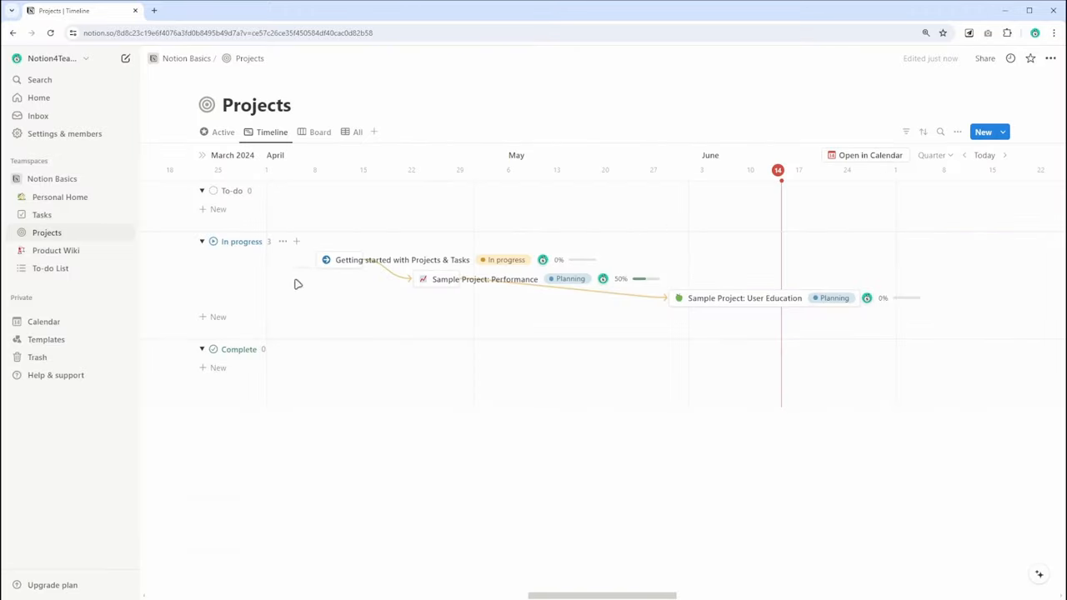
# - From Home, search 'project', open Projects and add it to Favorites
pyautogui.click(38, 98)
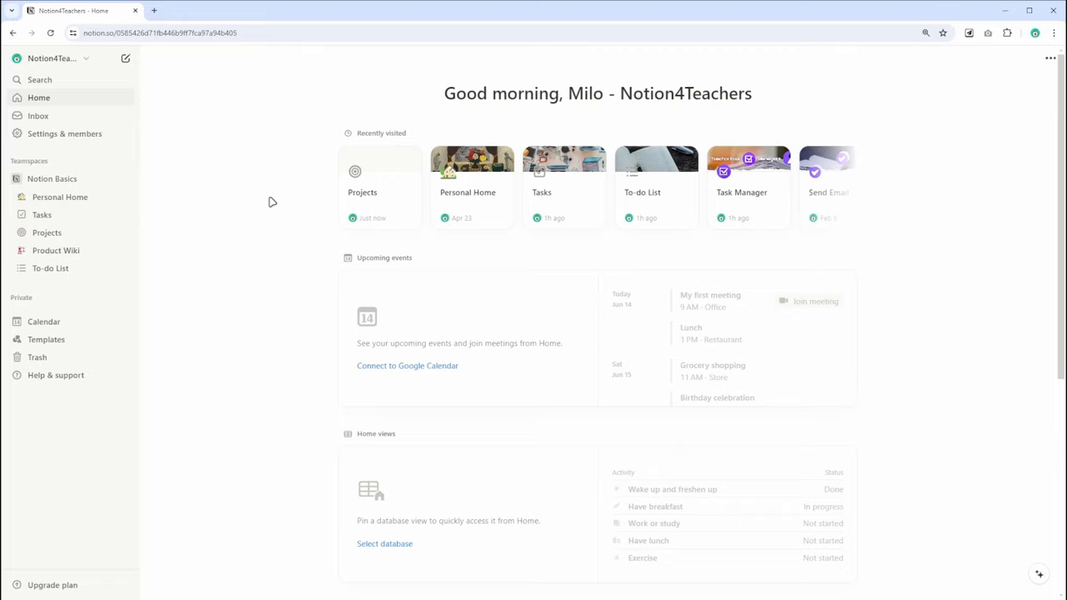
pyautogui.moveTo(39, 79)
pyautogui.write('project')
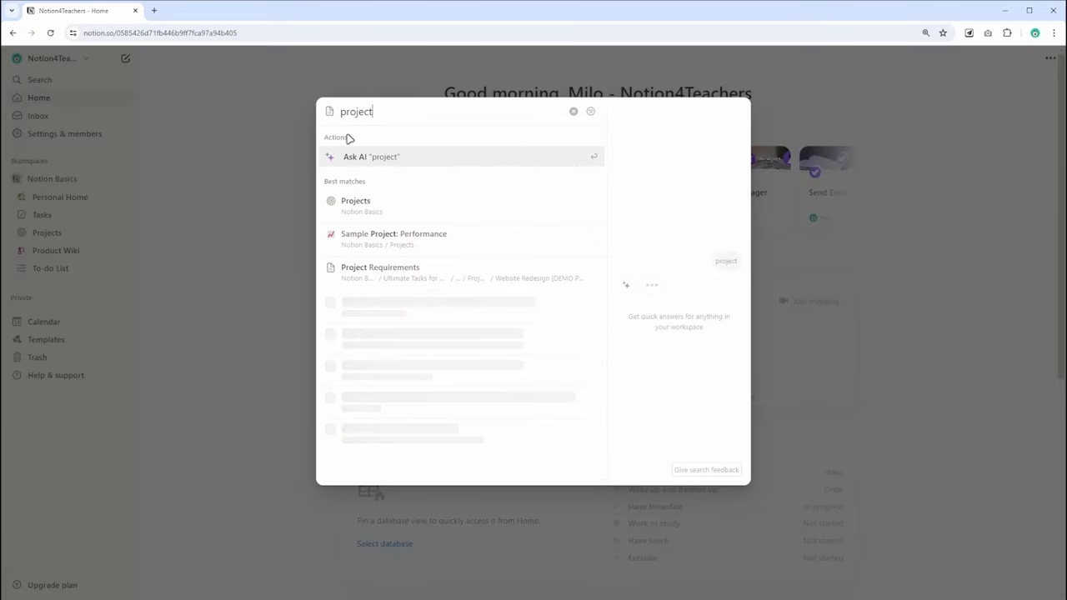
pyautogui.click(355, 200)
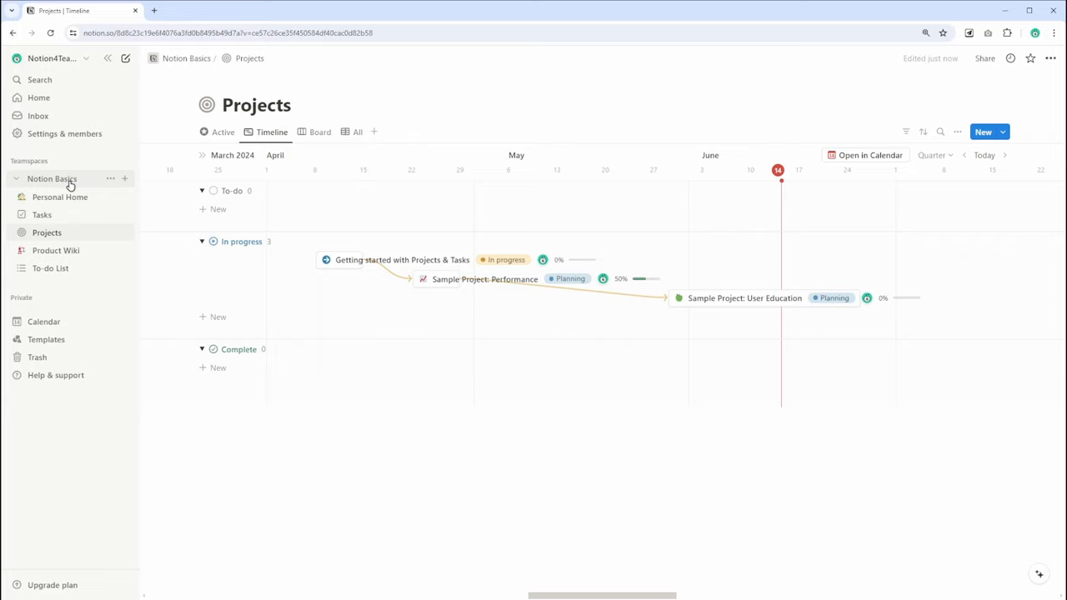
pyautogui.rightClick(46, 233)
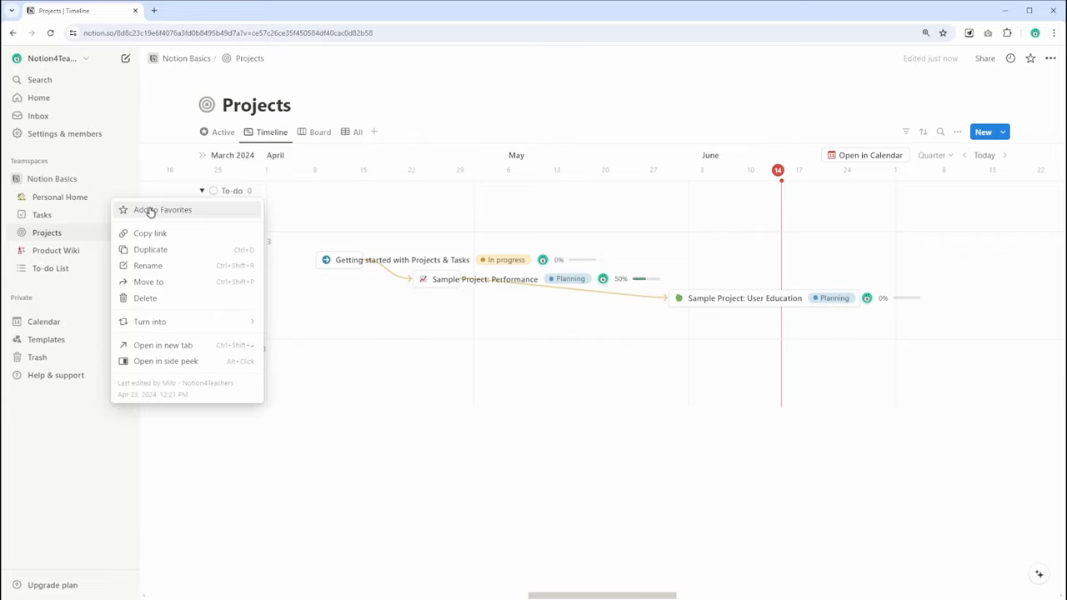
pyautogui.click(162, 209)
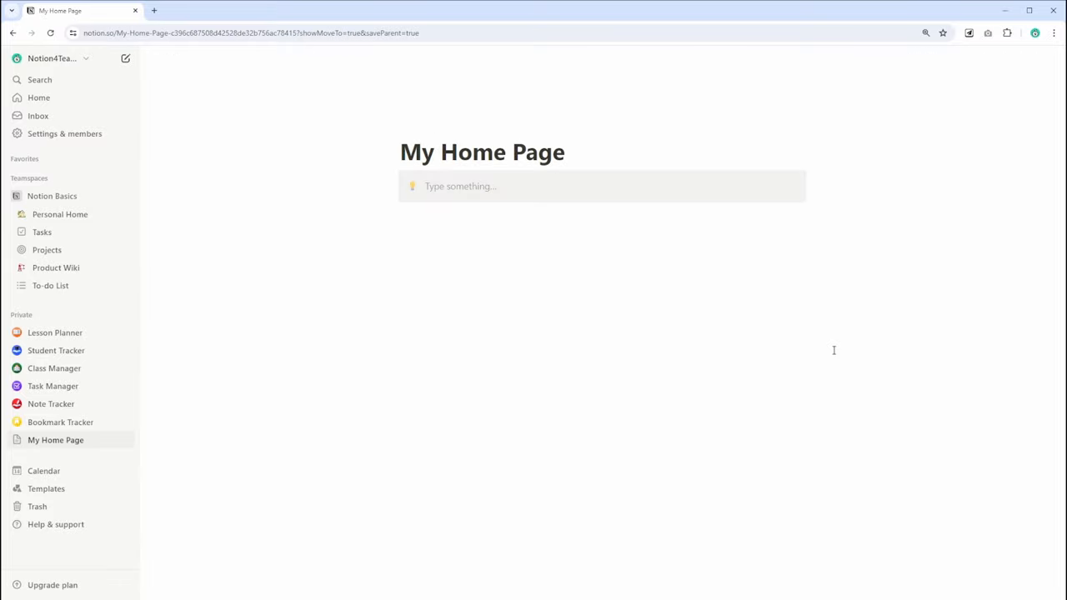
# - Add 'Welcome to my home page!', a Navigation heading, an inline database and a smiley icon
pyautogui.write('Welcome to my home page!')
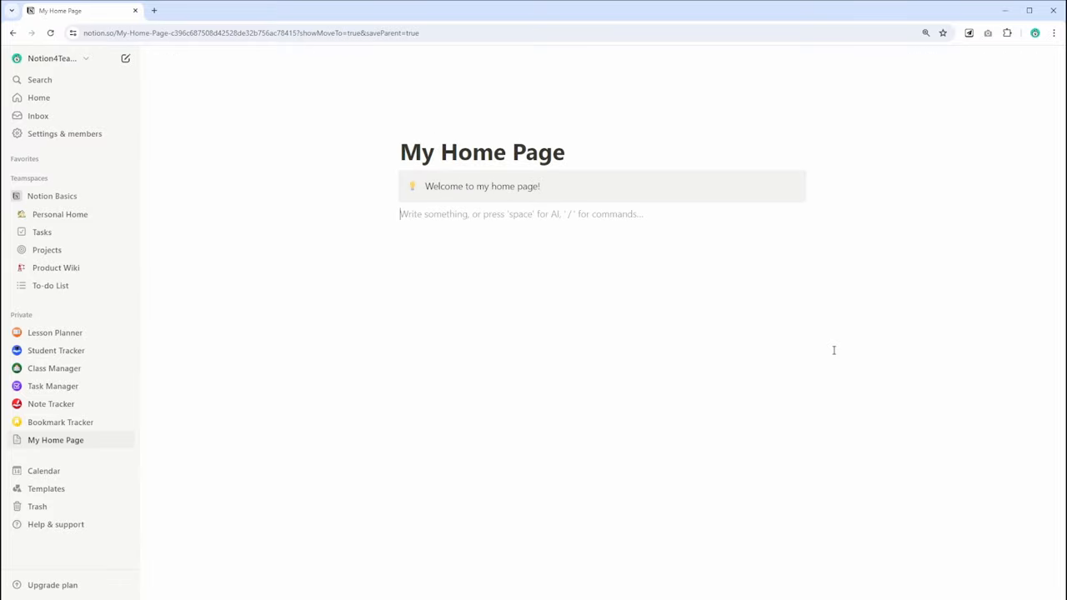
pyautogui.write('Navigation')
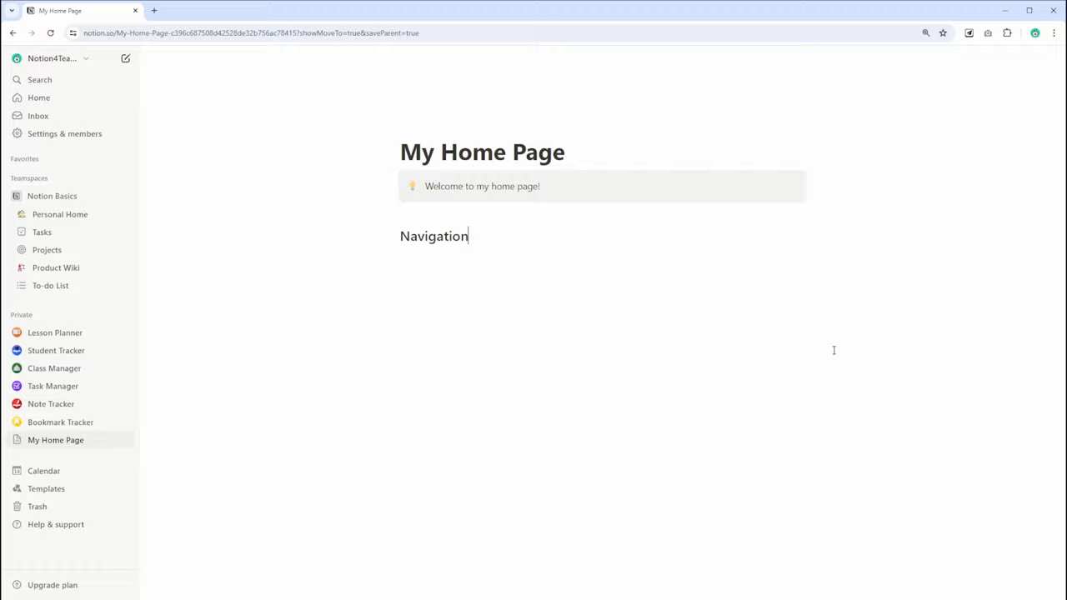
pyautogui.click(125, 58)
pyautogui.write('/data')
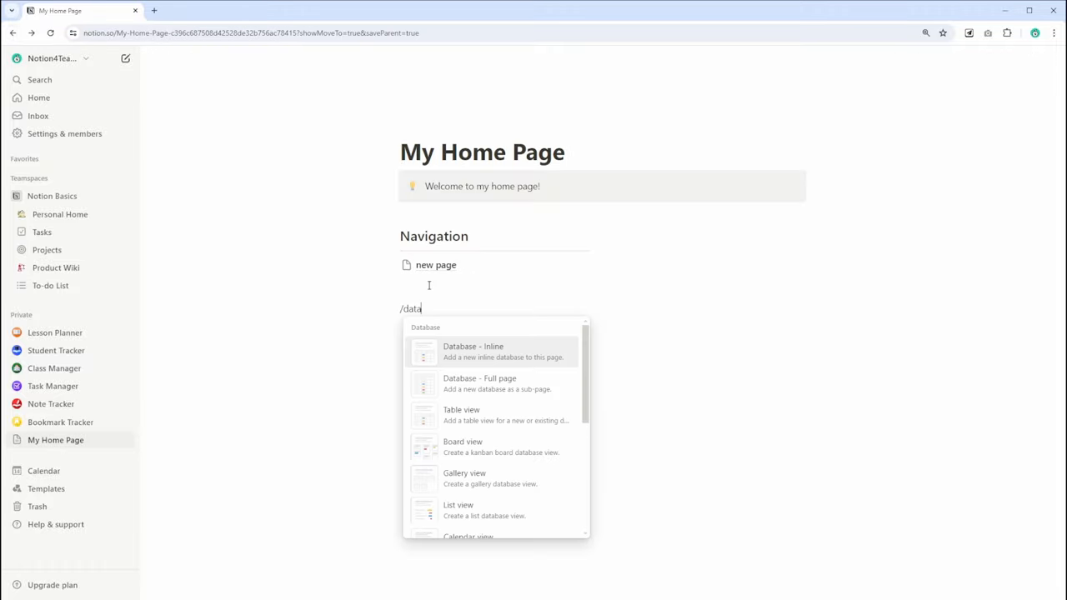
pyautogui.click(472, 351)
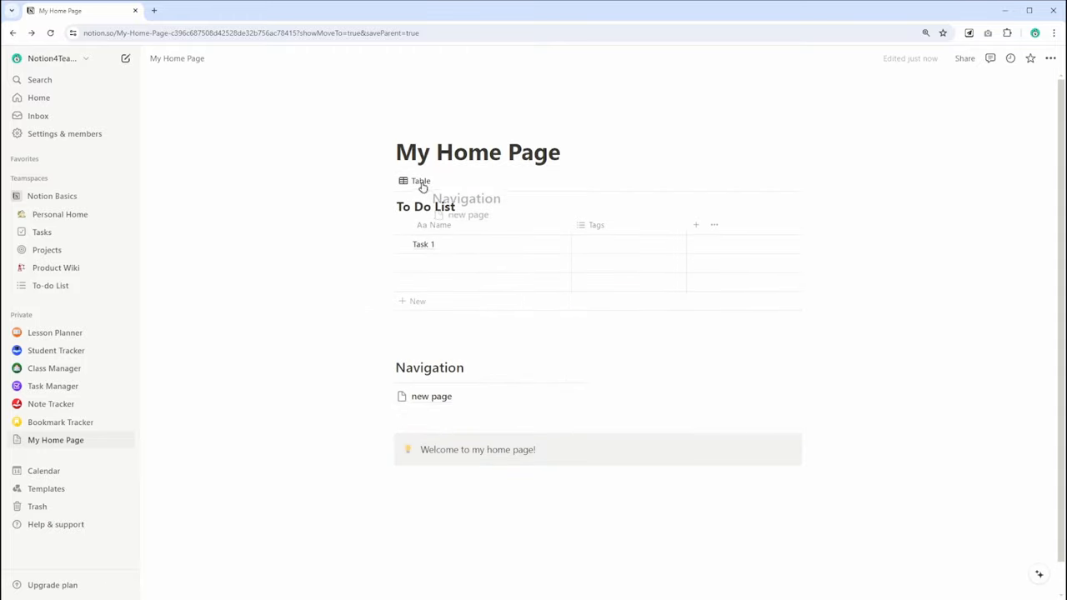
pyautogui.click(418, 148)
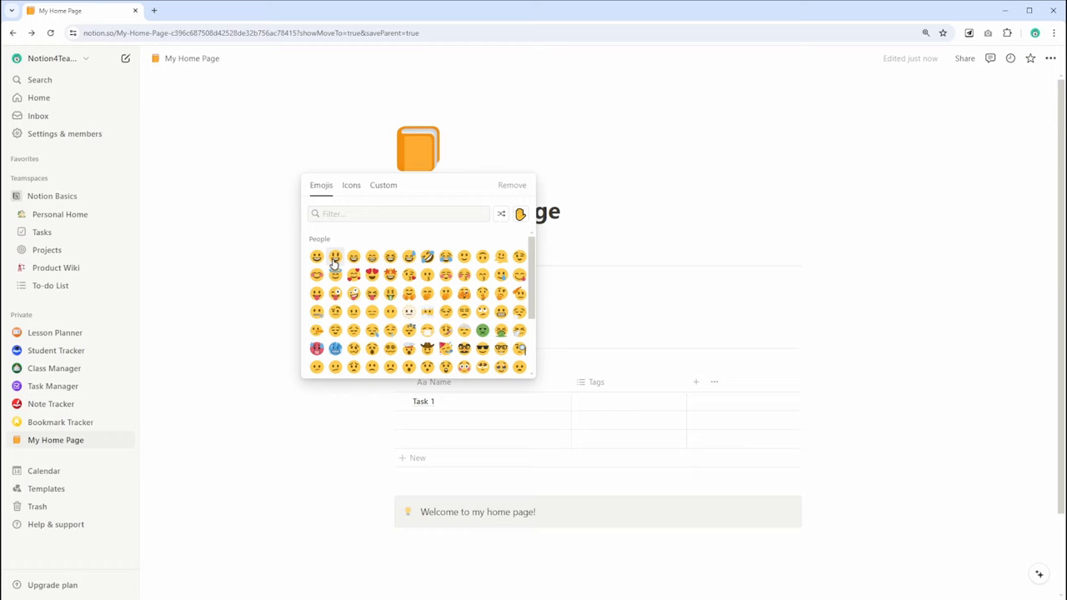
pyautogui.click(335, 257)
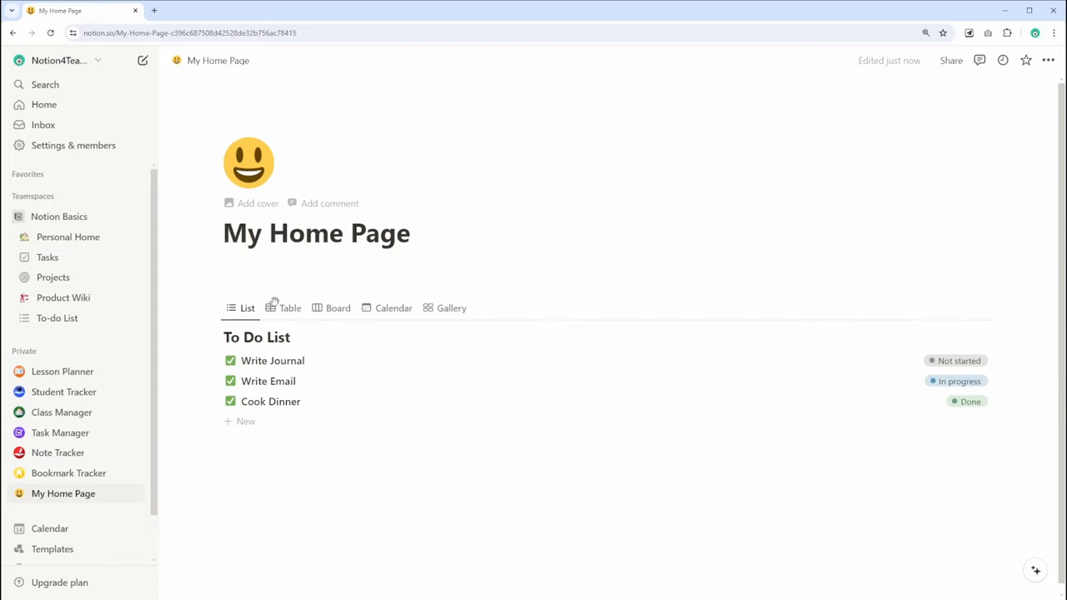
# - Show the To Do List as a table, then a board, then a gallery
pyautogui.click(290, 307)
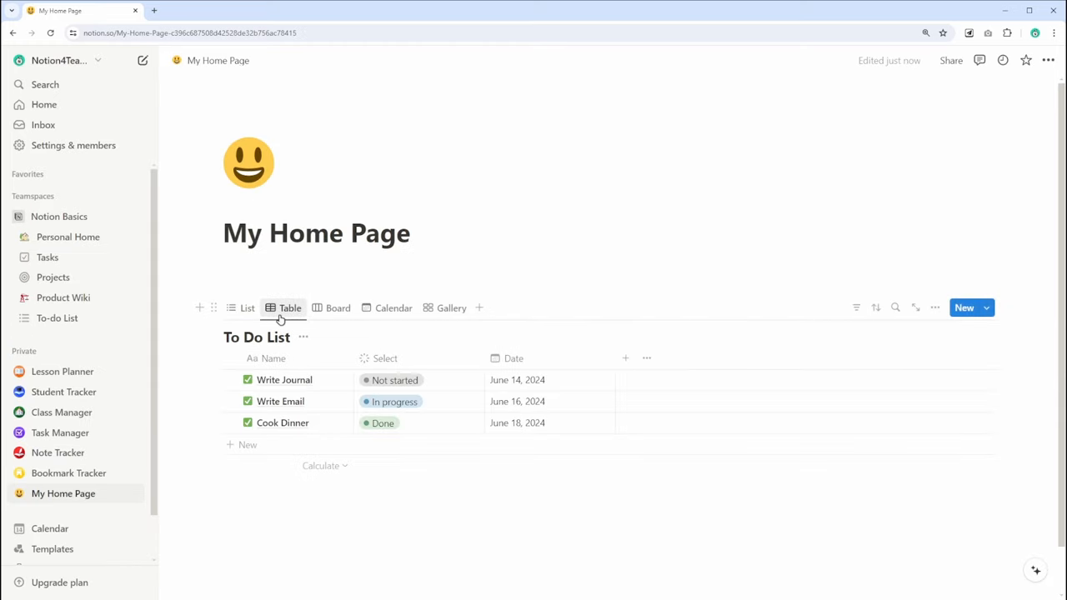
pyautogui.click(338, 307)
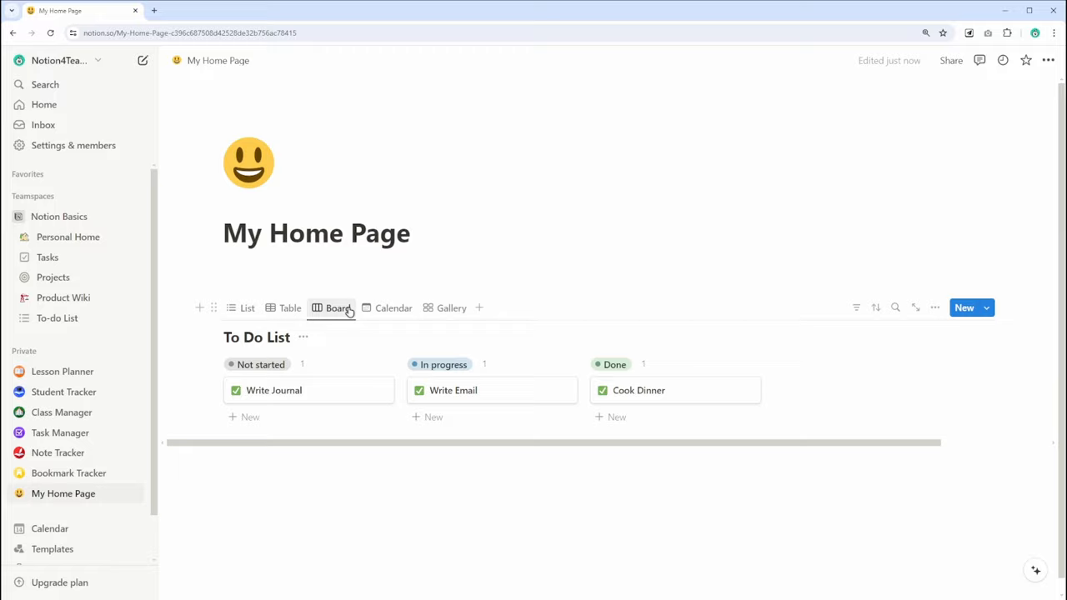
pyautogui.click(393, 308)
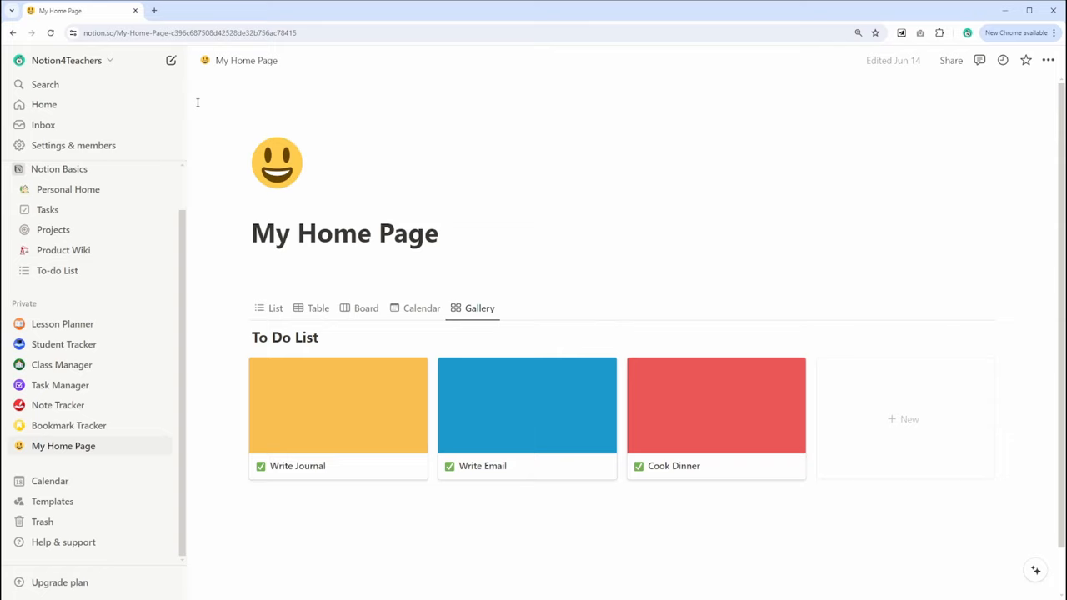
pyautogui.moveTo(111, 74)
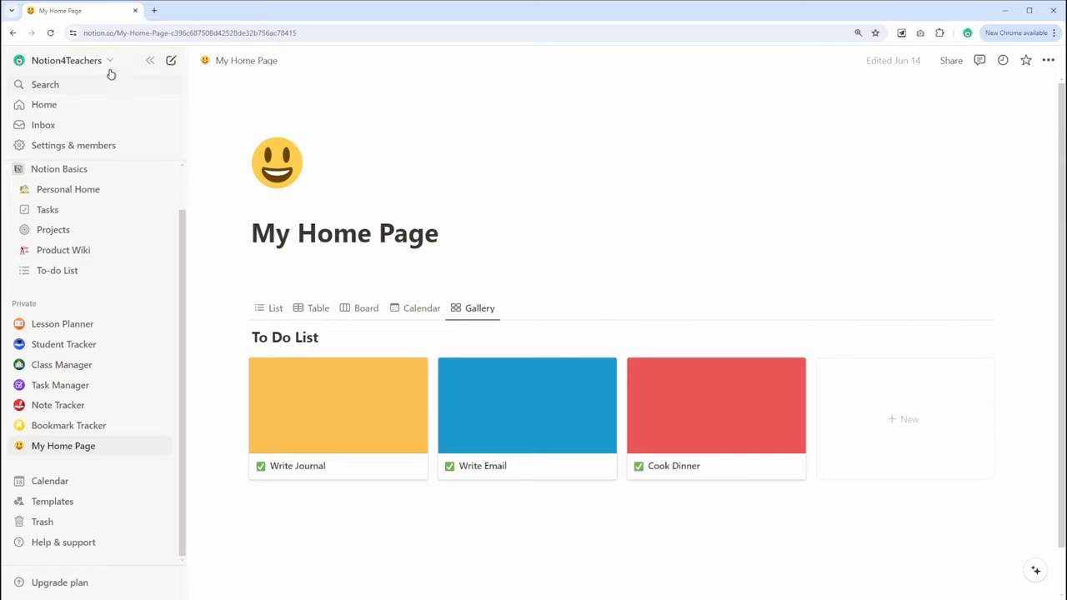
# - Go to the workspace Home overview from the sidebar
pyautogui.click(67, 61)
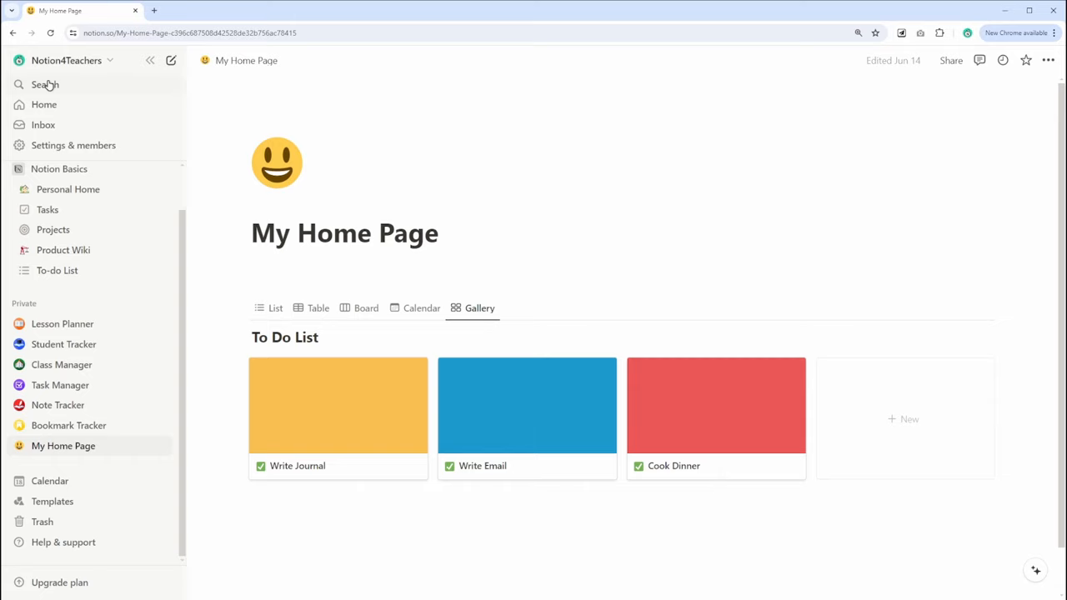
pyautogui.click(45, 84)
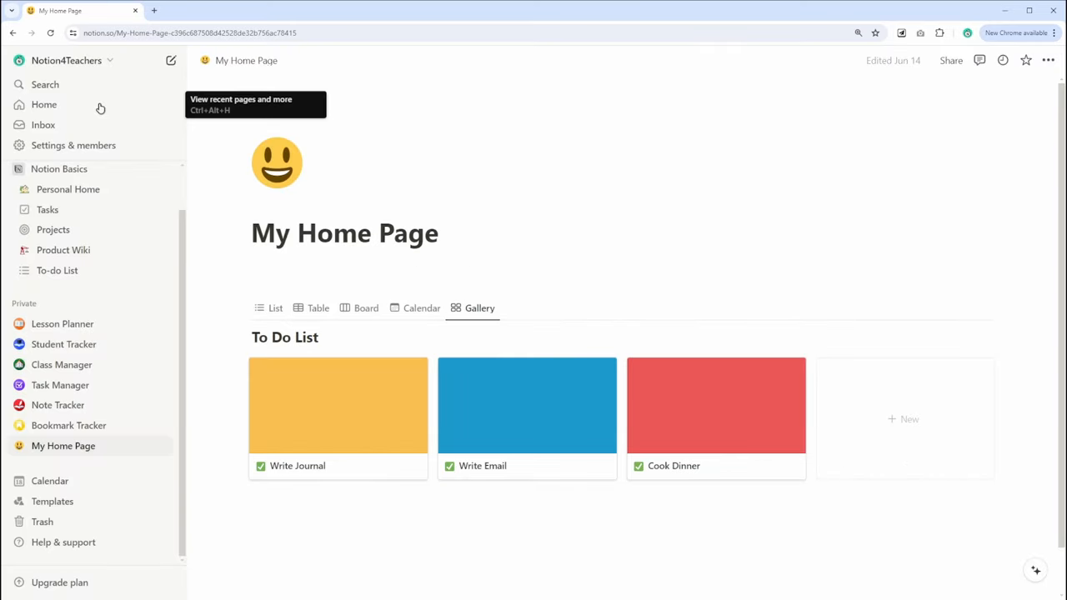
pyautogui.click(44, 104)
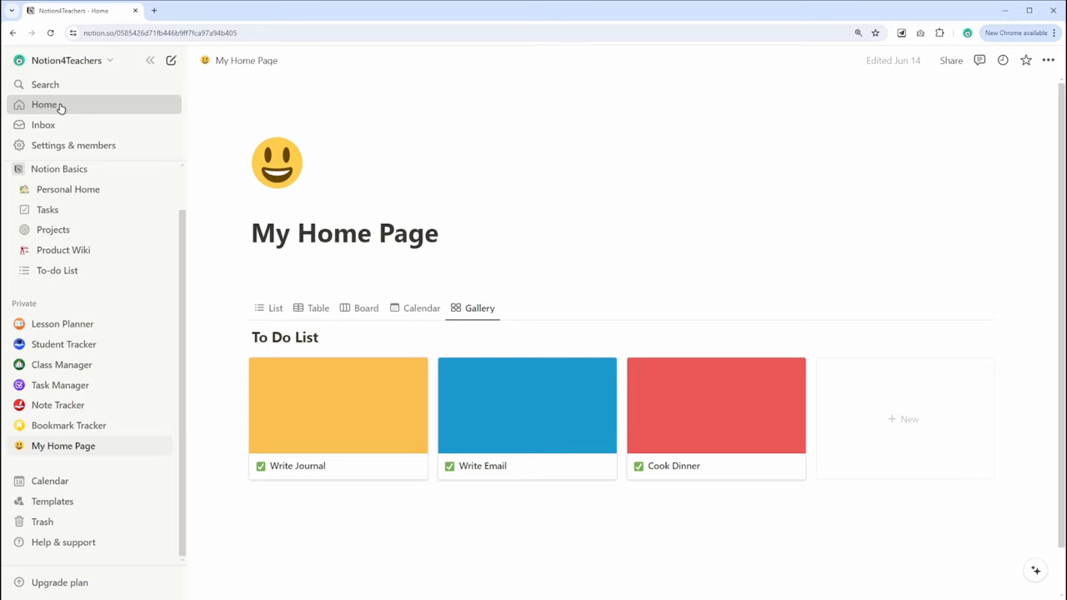
pyautogui.click(43, 105)
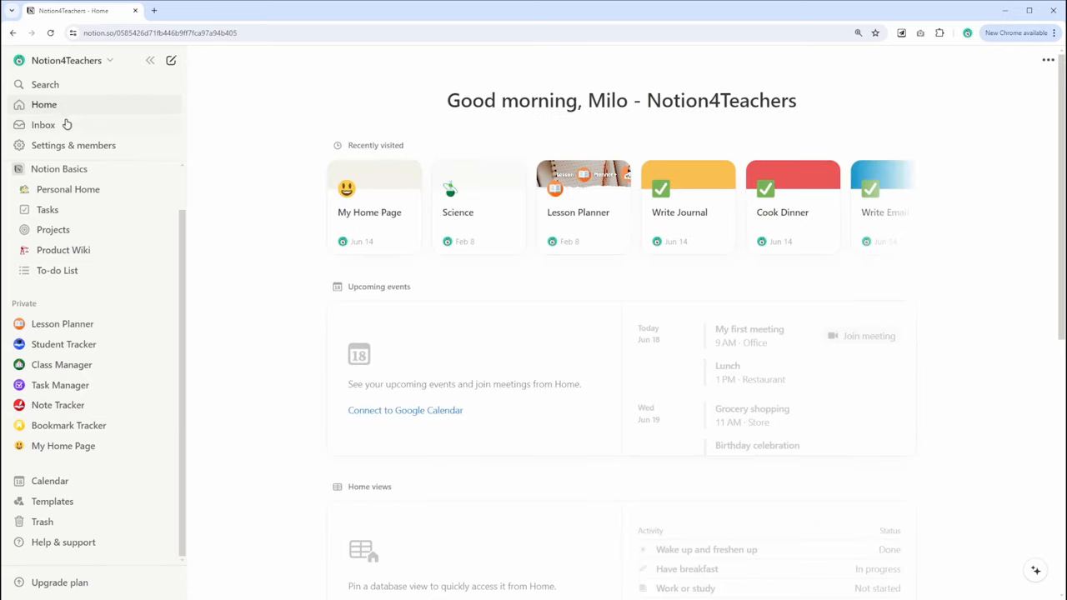
# - Open and close the empty Inbox, then view the Help & support options
pyautogui.click(43, 124)
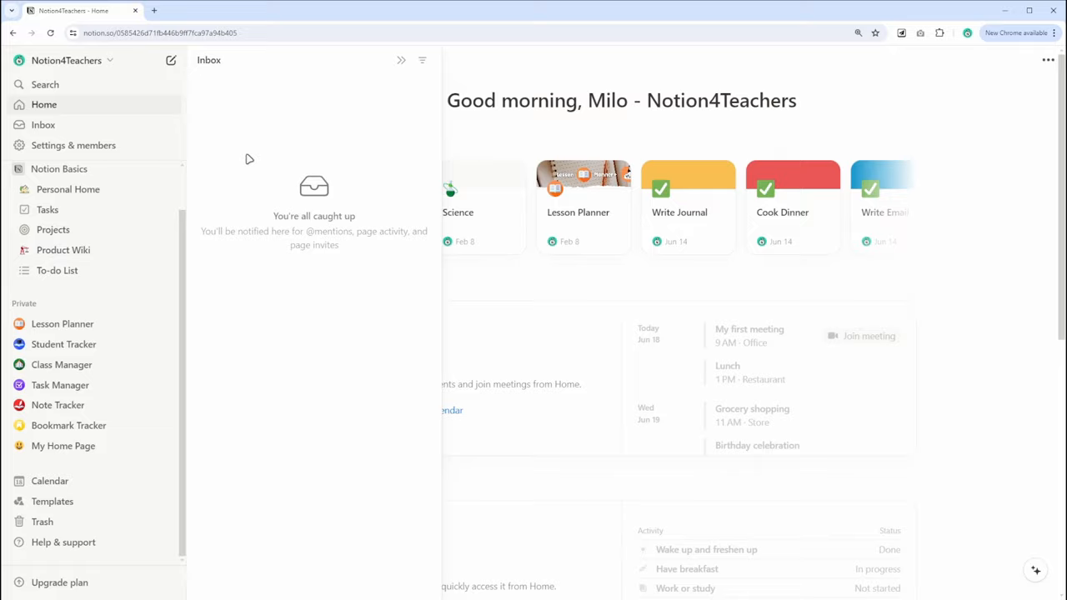
pyautogui.click(73, 145)
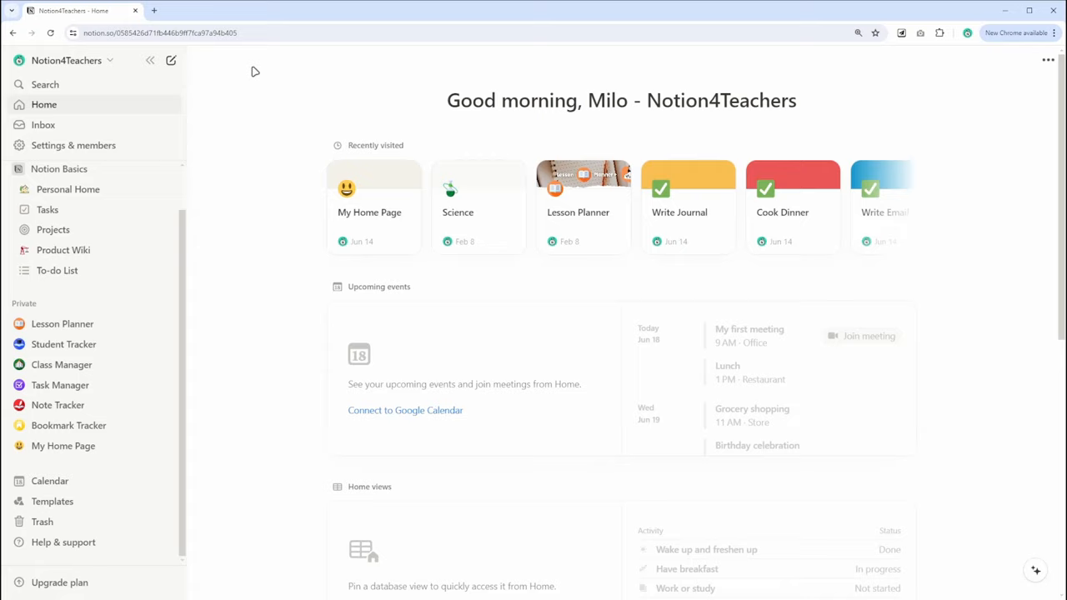
pyautogui.click(64, 542)
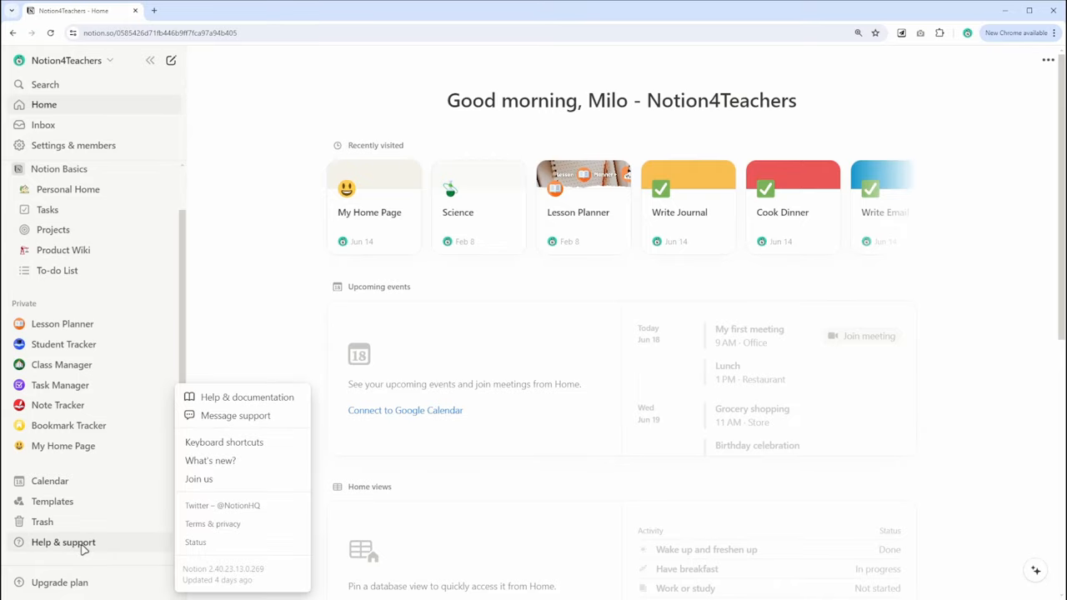
pyautogui.click(247, 397)
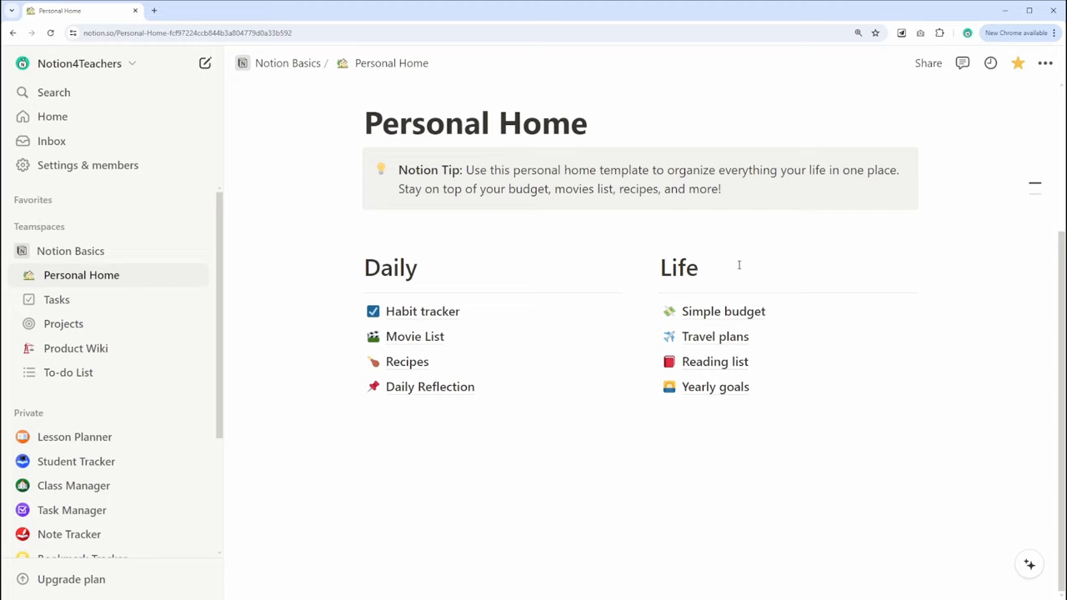
pyautogui.moveTo(448, 300)
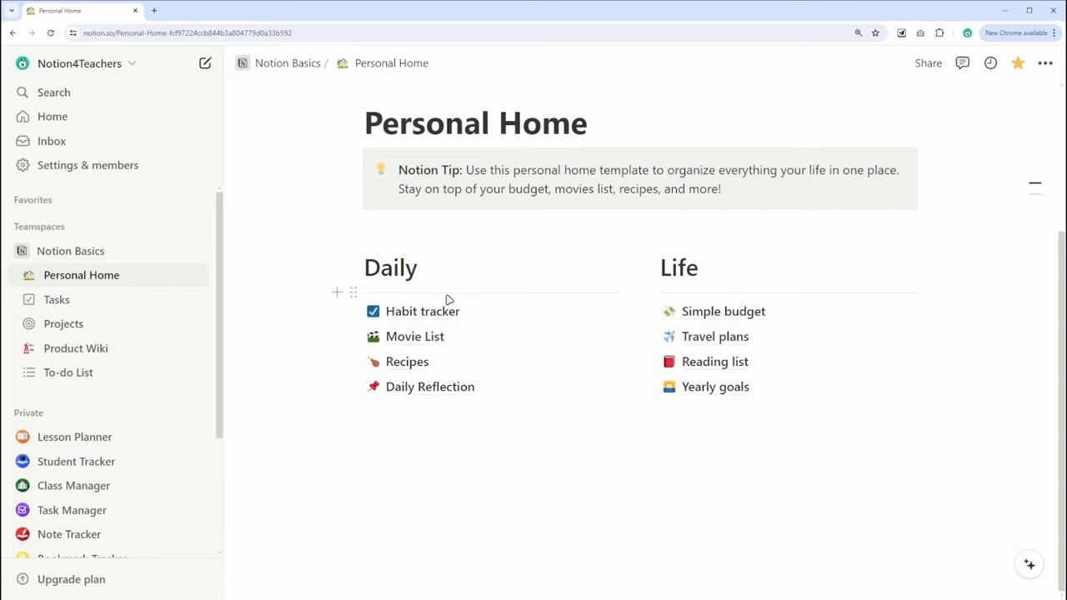
# - Open Personal Home and click below the Daily heading to add an item
pyautogui.click(423, 311)
pyautogui.write('book')
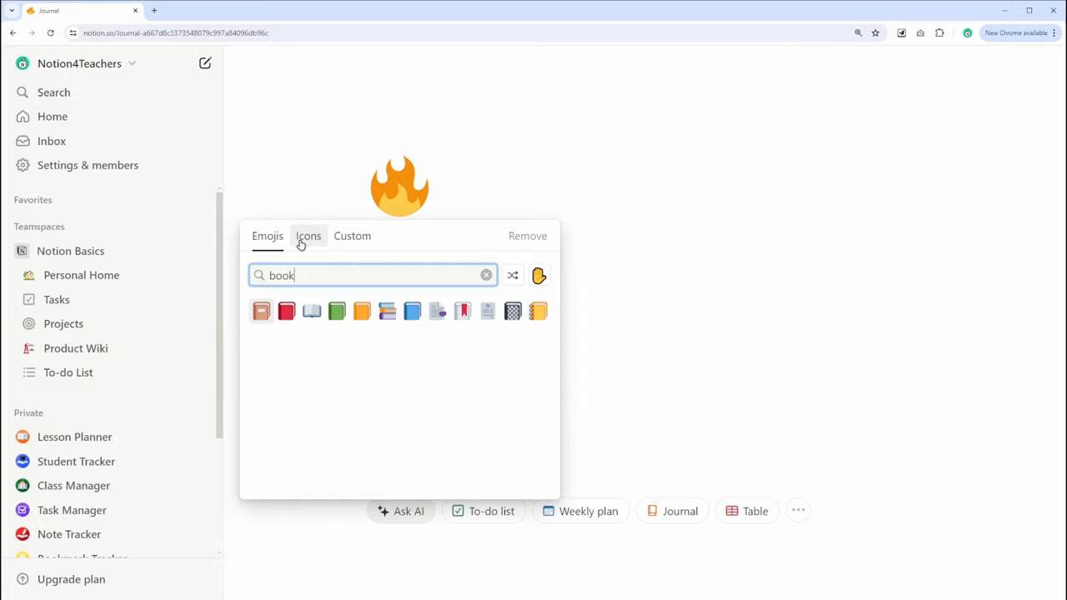
# - Give Journal a book icon and get the 2024 Yearly Goal Tracker template
pyautogui.click(81, 274)
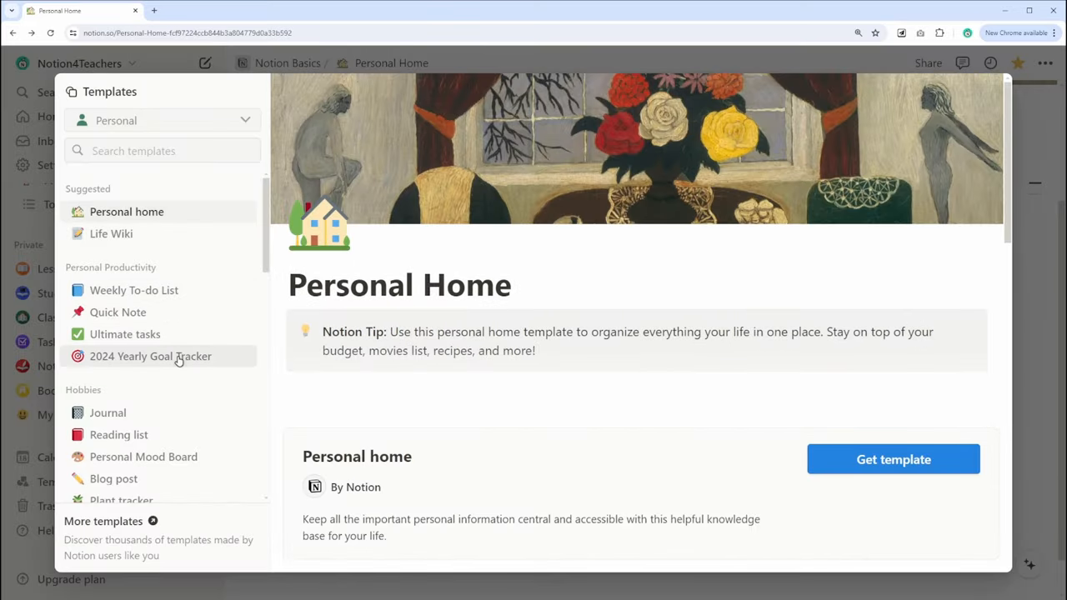
pyautogui.click(150, 356)
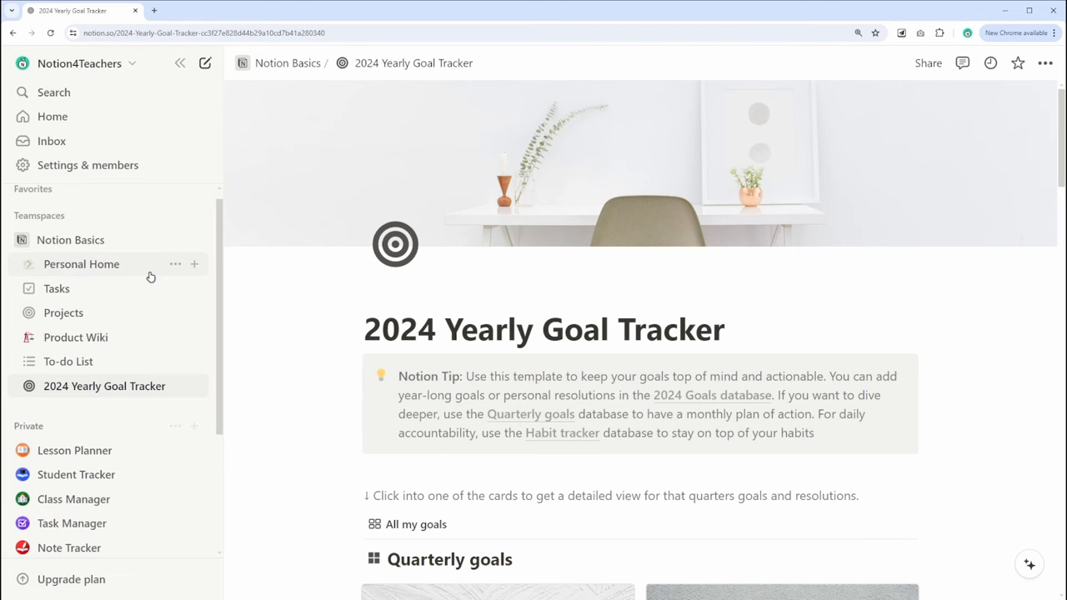
pyautogui.click(81, 263)
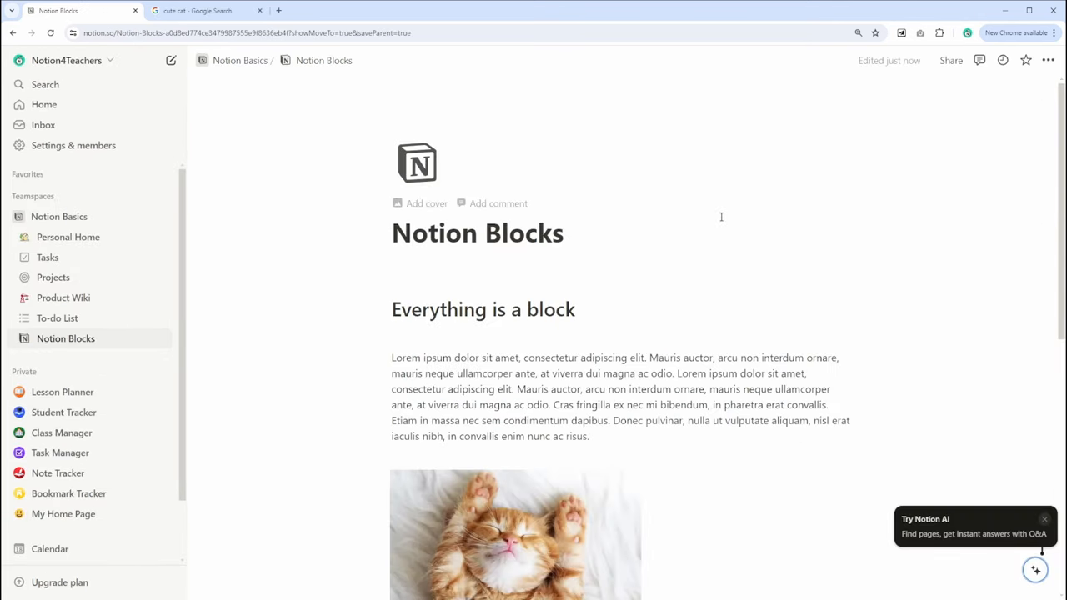
# - Arrange the Notion Blocks page into image, to-do and text columns, picking a block type via /
pyautogui.scroll(-3)
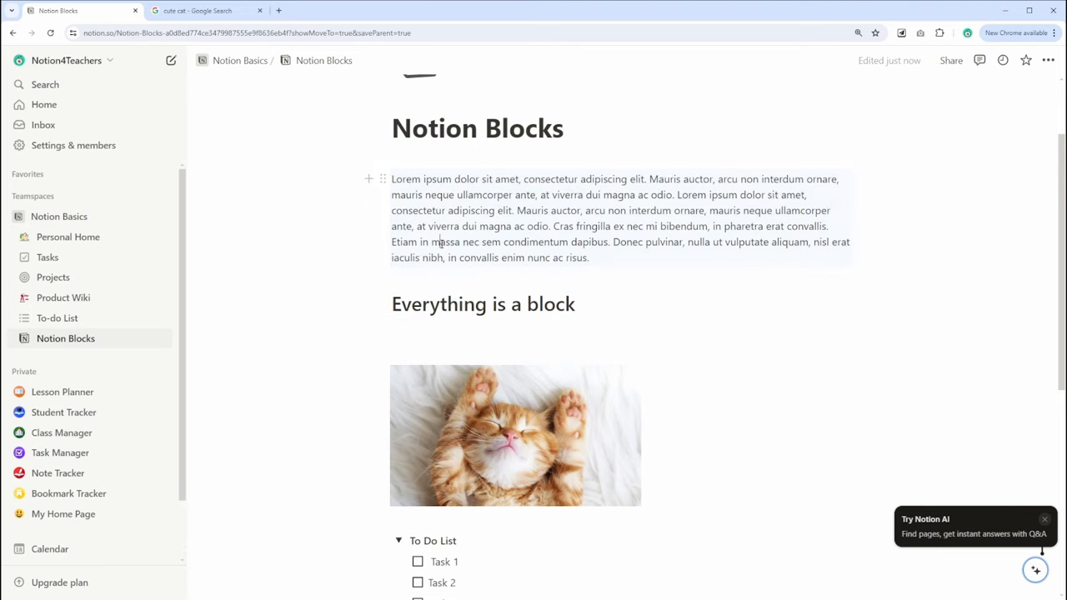
pyautogui.scroll(-3)
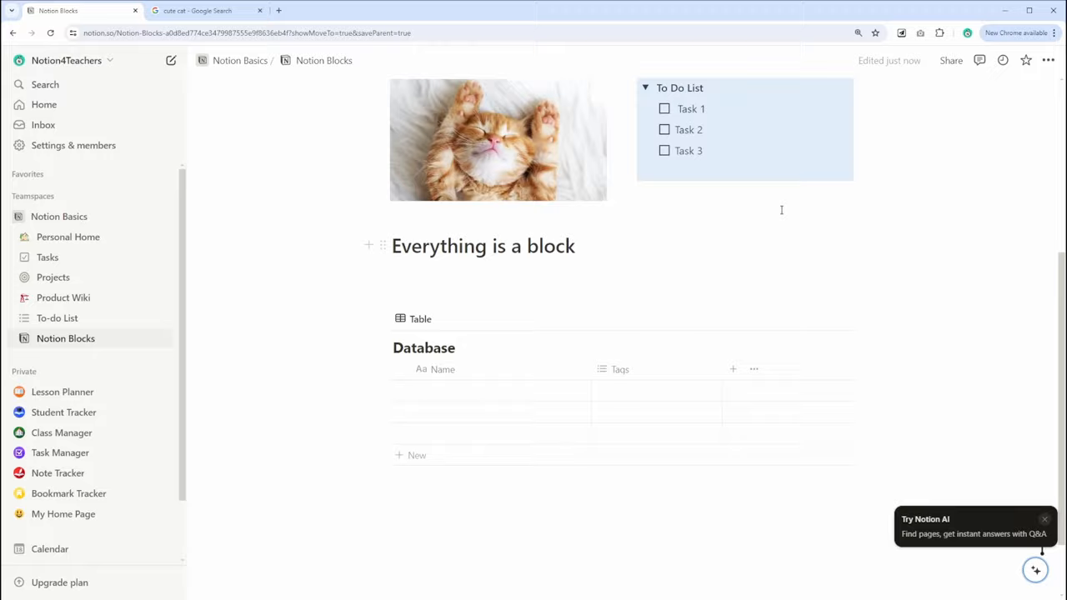
pyautogui.scroll(3)
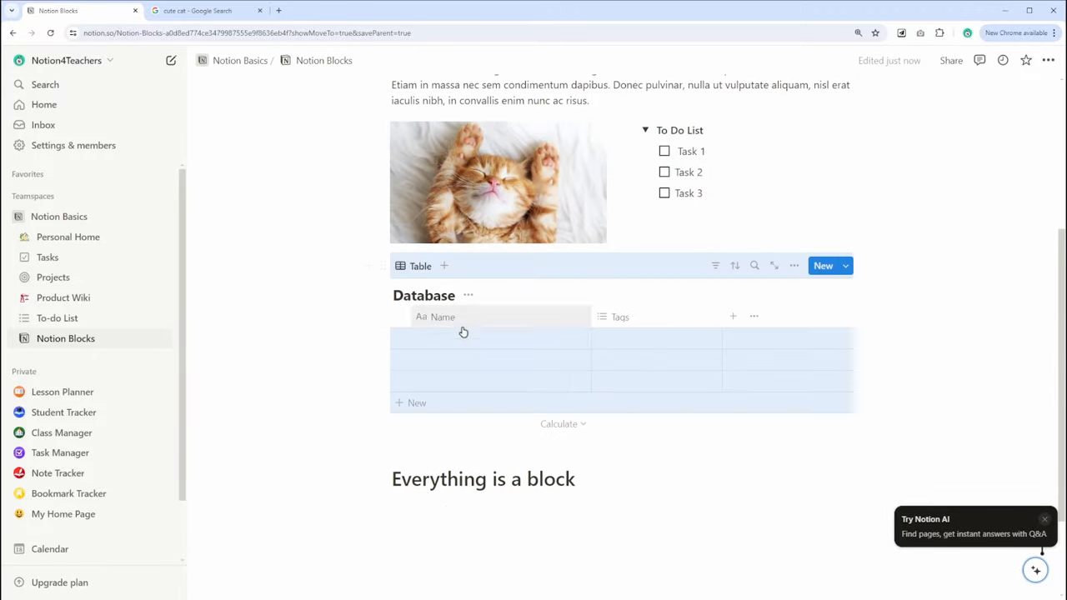
pyautogui.scroll(3)
pyautogui.write('/')
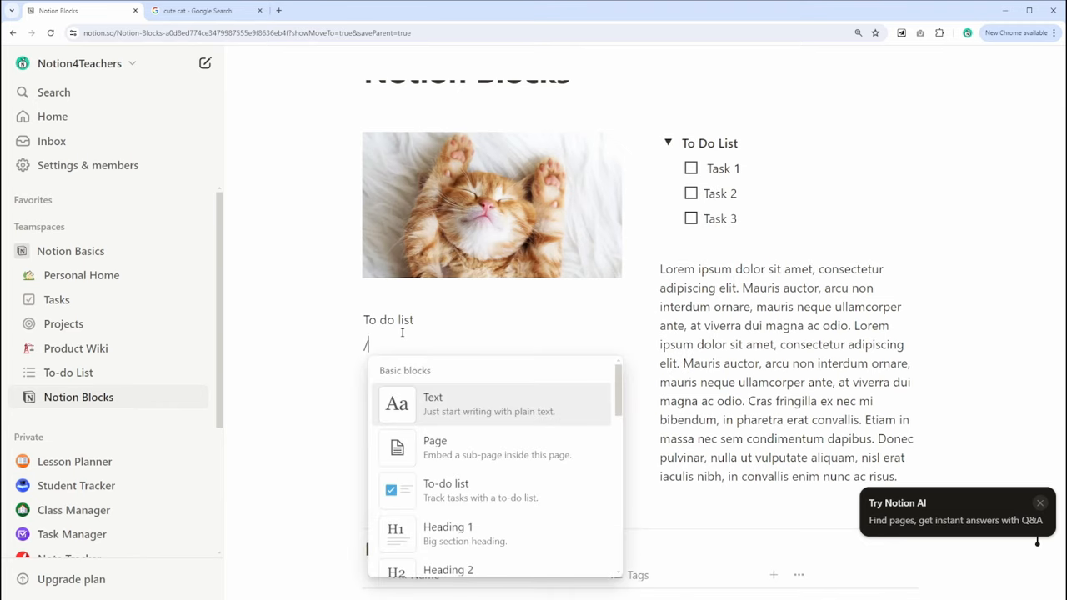
pyautogui.click(81, 274)
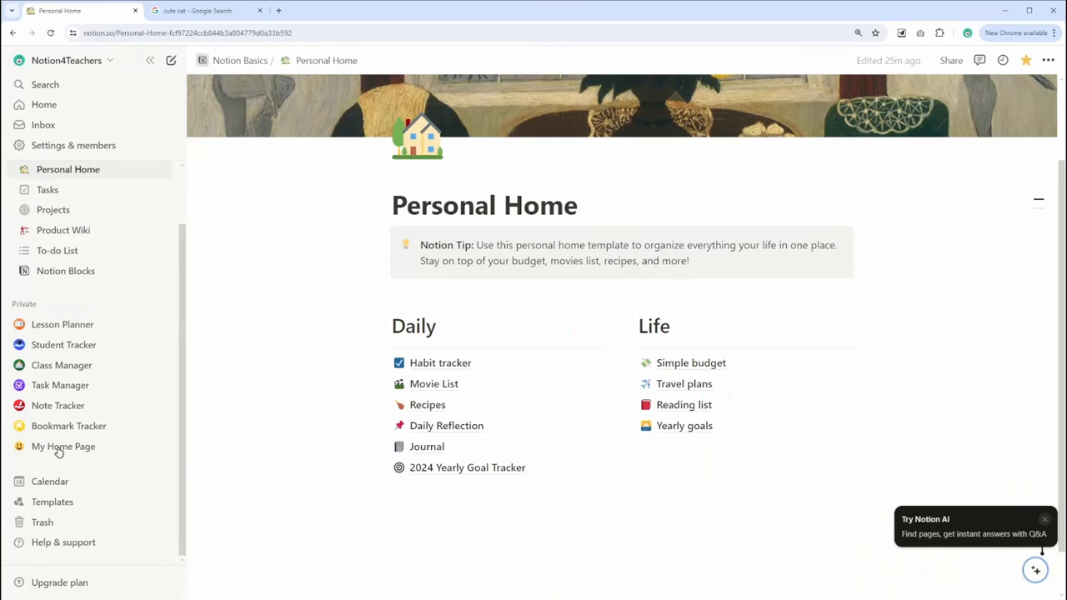
# - Open the template gallery and preview Projects, tasks & sprints, Meetings, Docs and Wiki
pyautogui.click(52, 501)
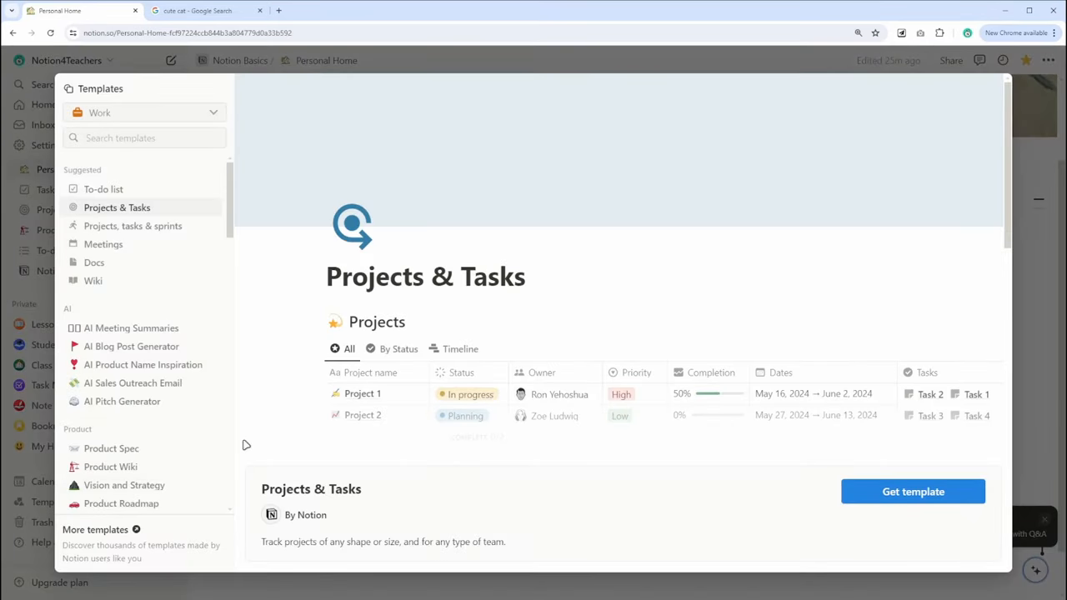
pyautogui.click(132, 226)
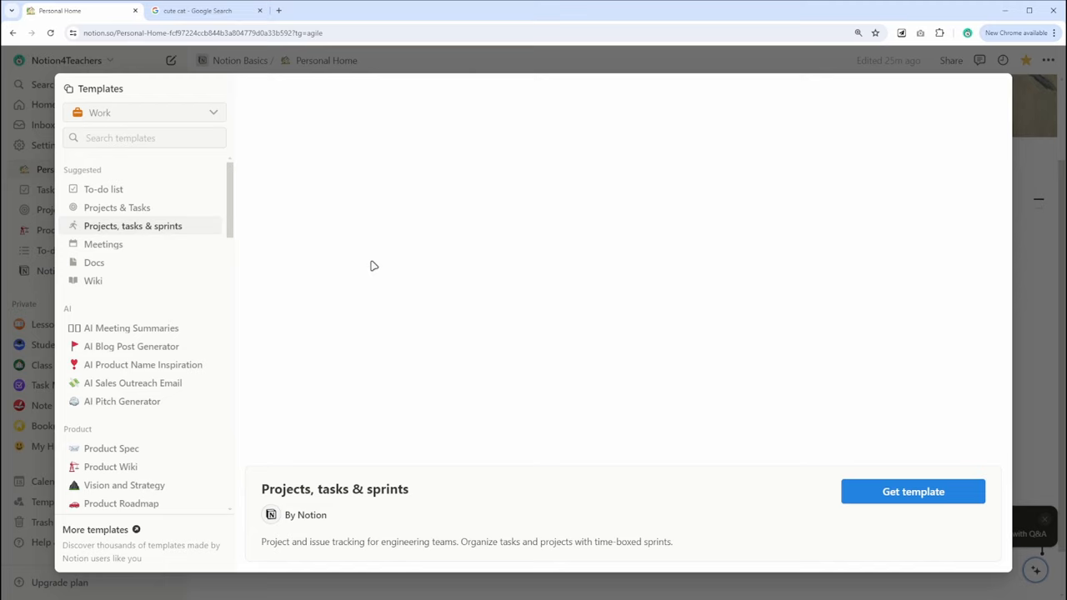
pyautogui.click(132, 226)
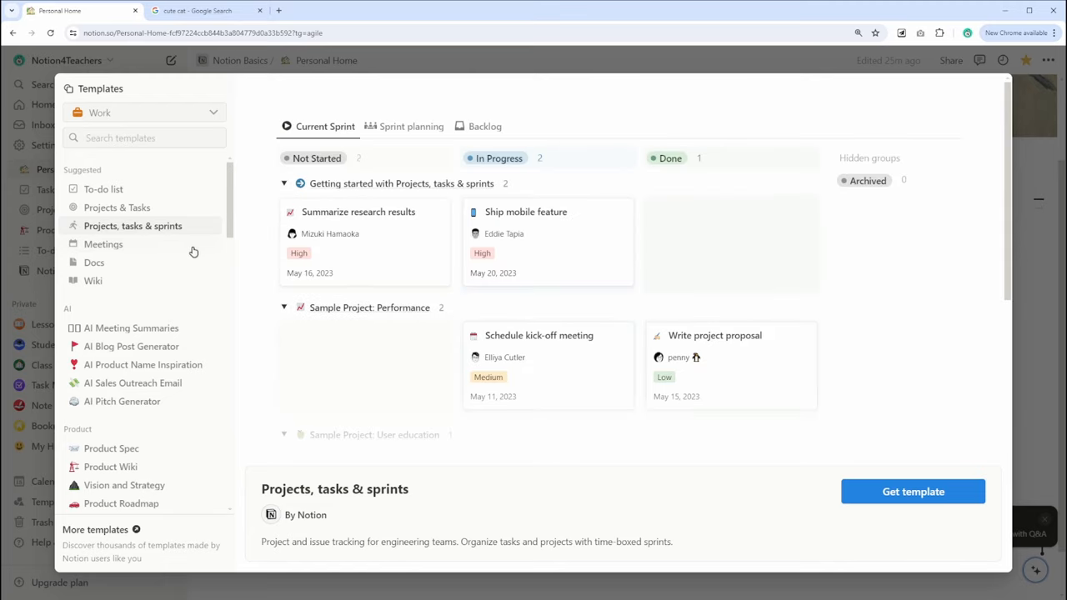
pyautogui.click(103, 244)
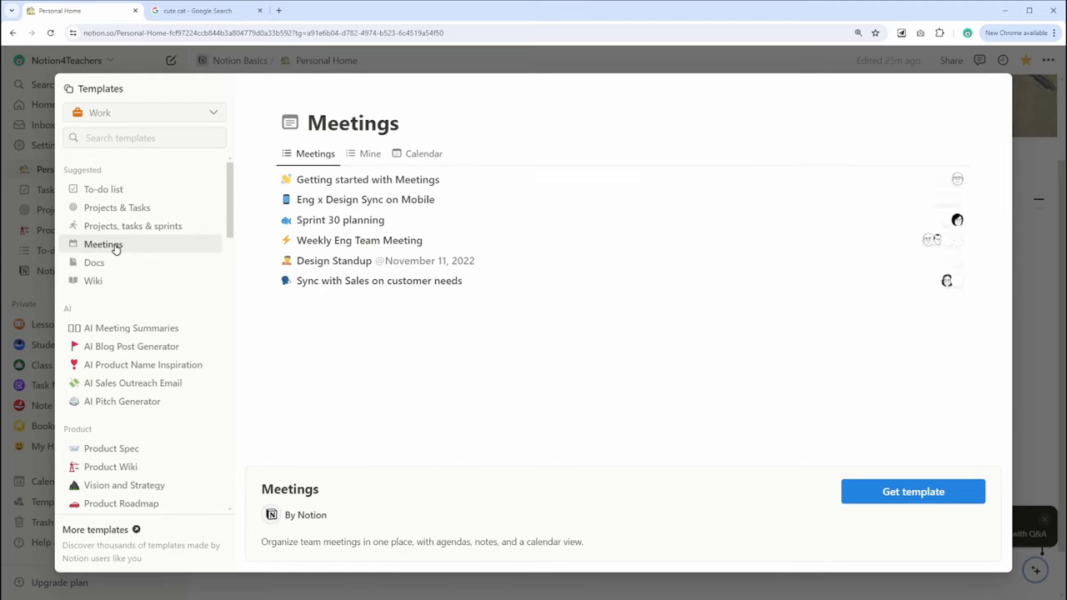
pyautogui.click(95, 262)
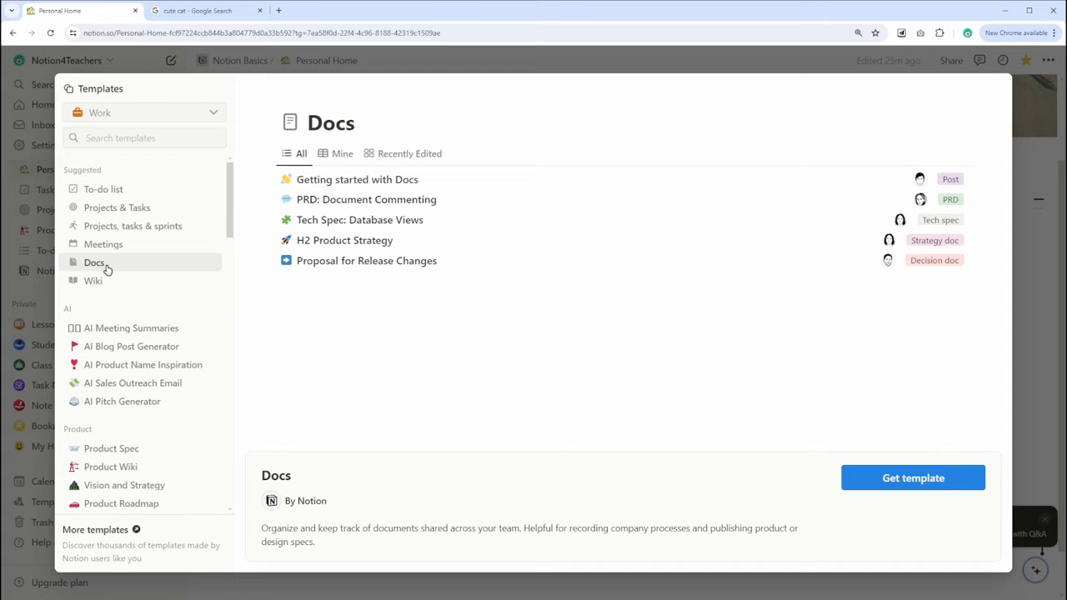
pyautogui.click(92, 280)
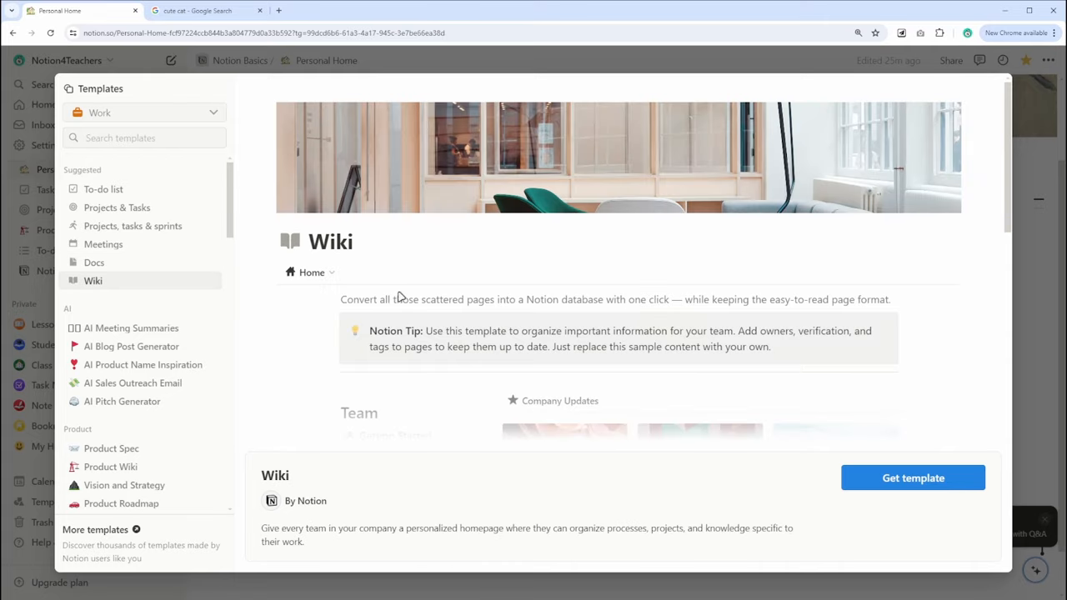
# - Preview the Projects, tasks & sprints, Meetings, Docs and Wiki templates a second time
pyautogui.scroll(-3)
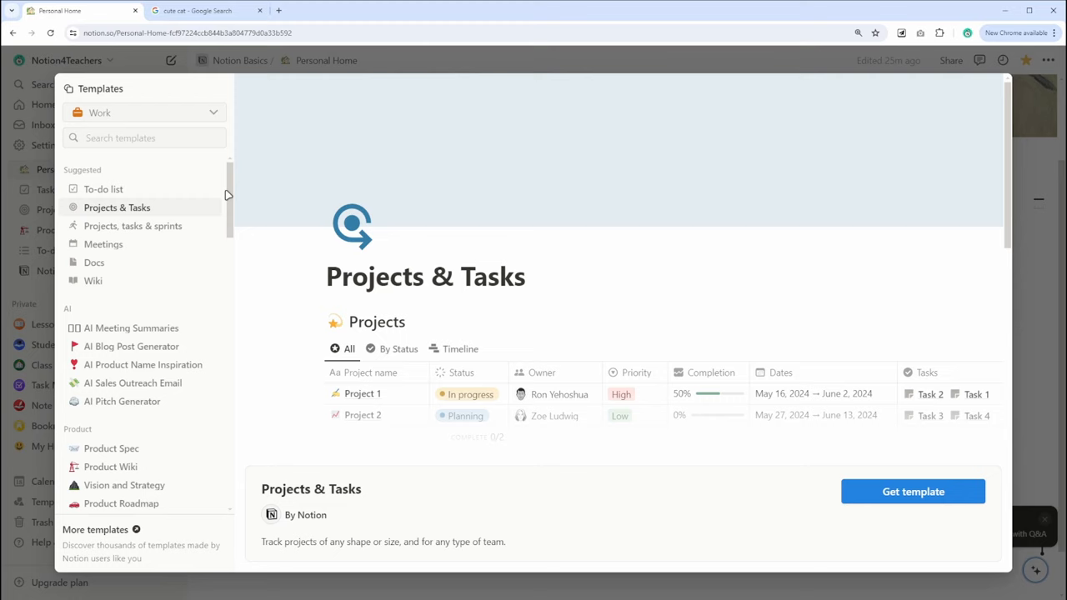
pyautogui.click(133, 226)
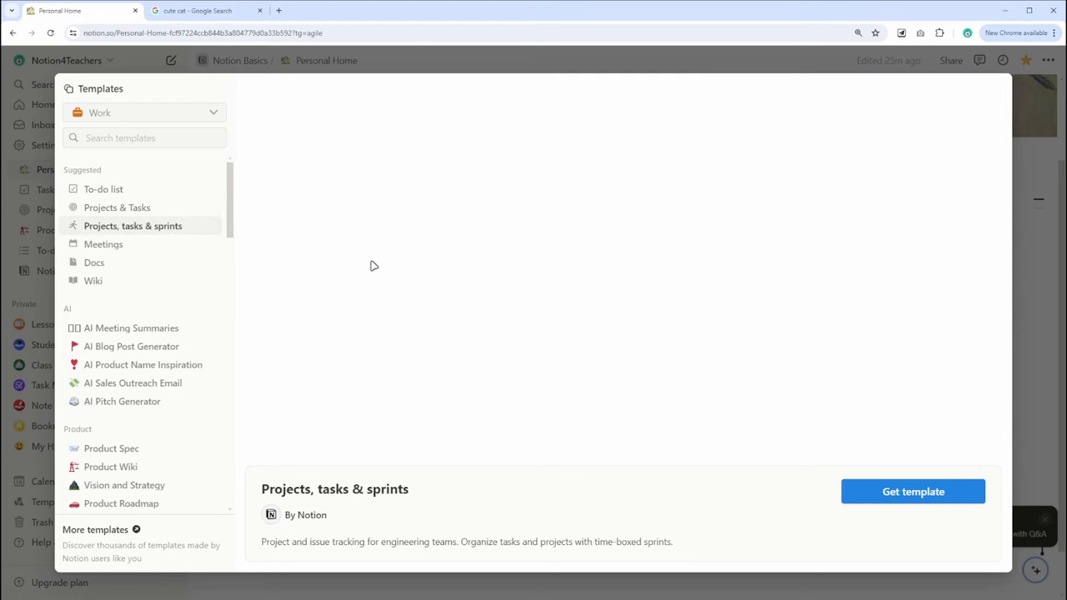
pyautogui.click(104, 244)
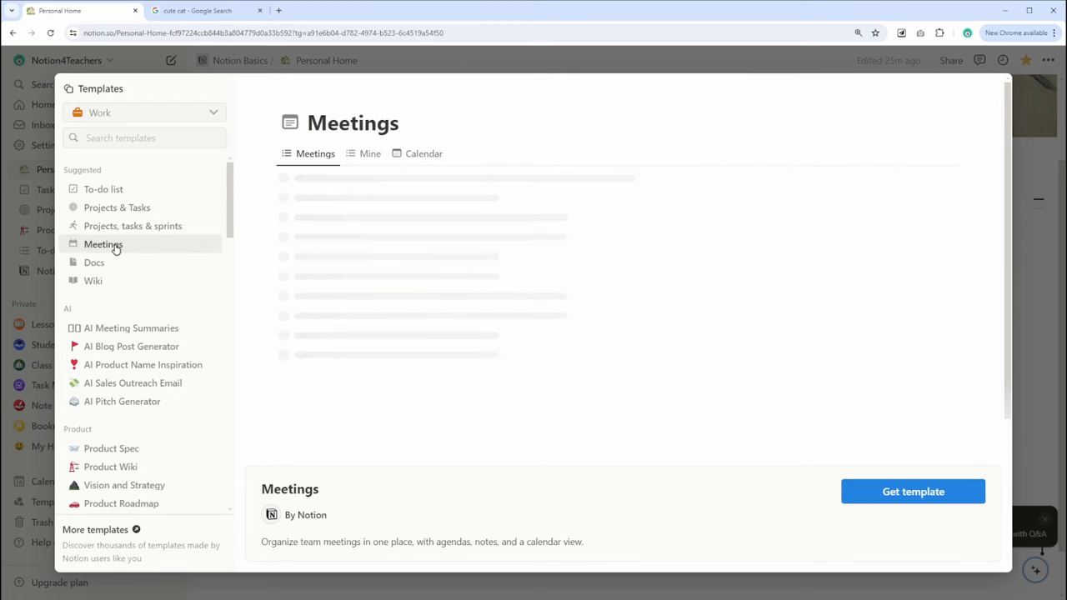
pyautogui.click(94, 262)
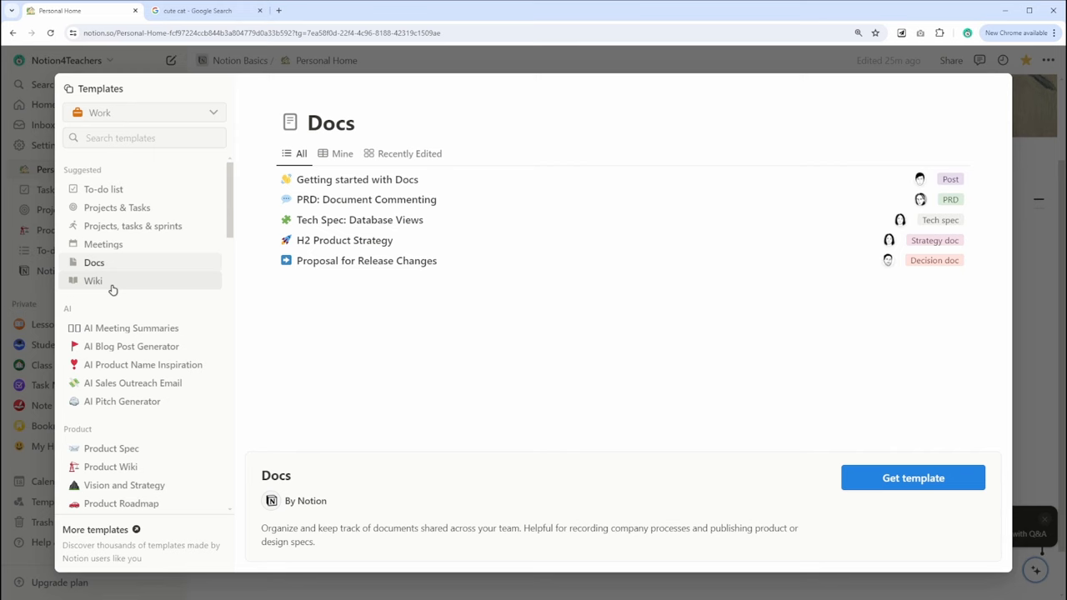
pyautogui.click(92, 281)
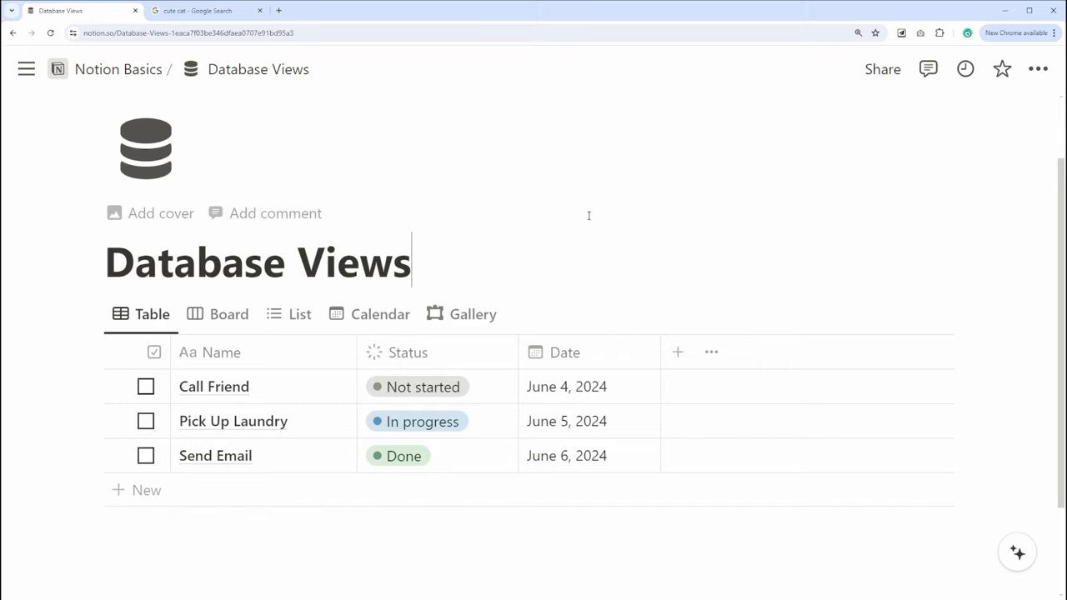
pyautogui.moveTo(178, 291)
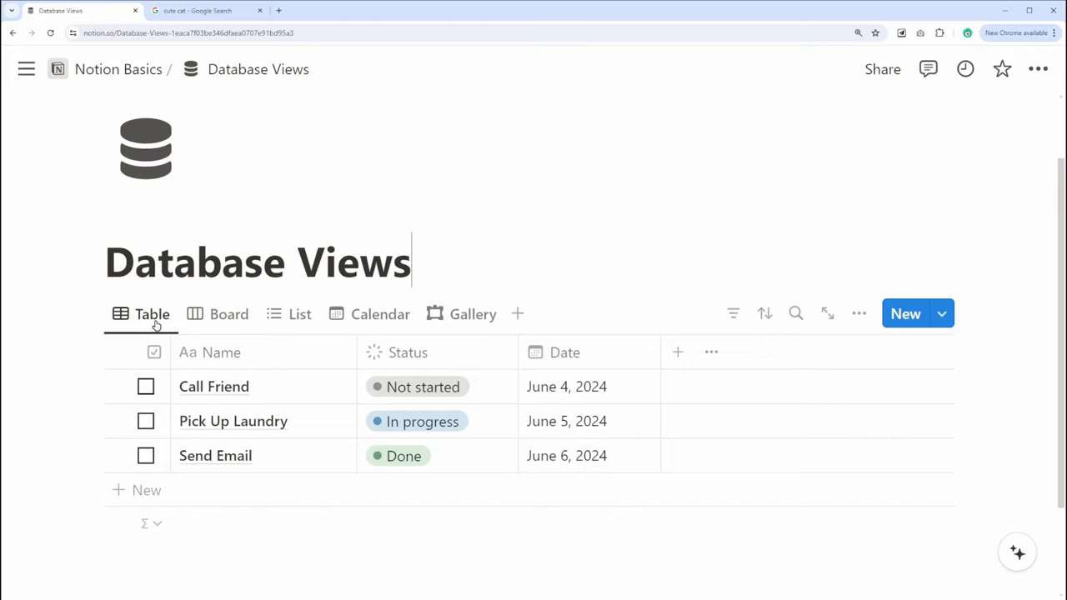
# - Switch the tasks through board, list, calendar and gallery views, then back to table
pyautogui.click(229, 314)
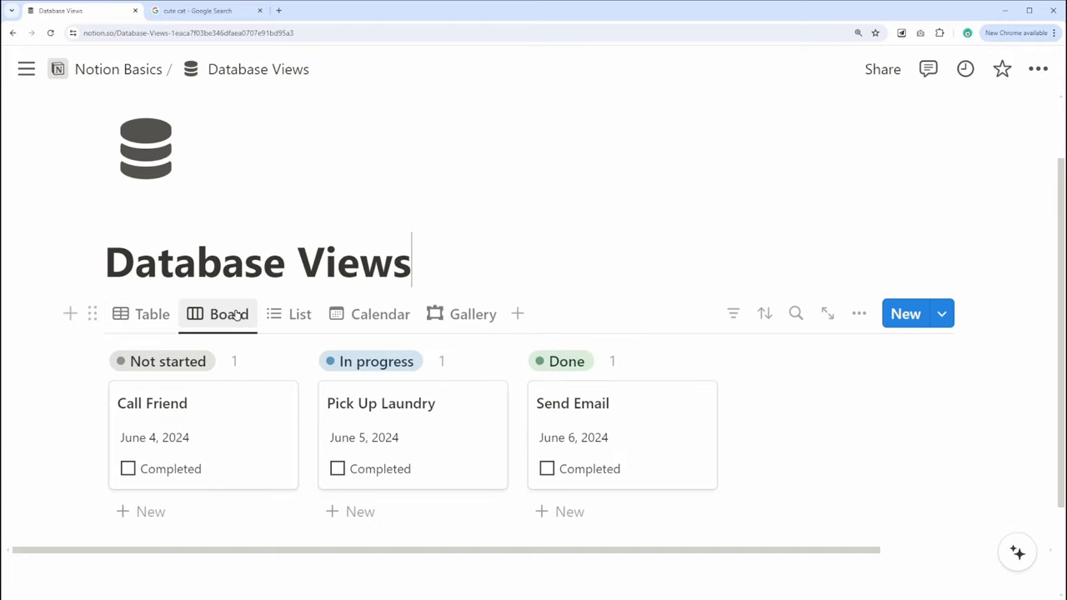
pyautogui.click(299, 314)
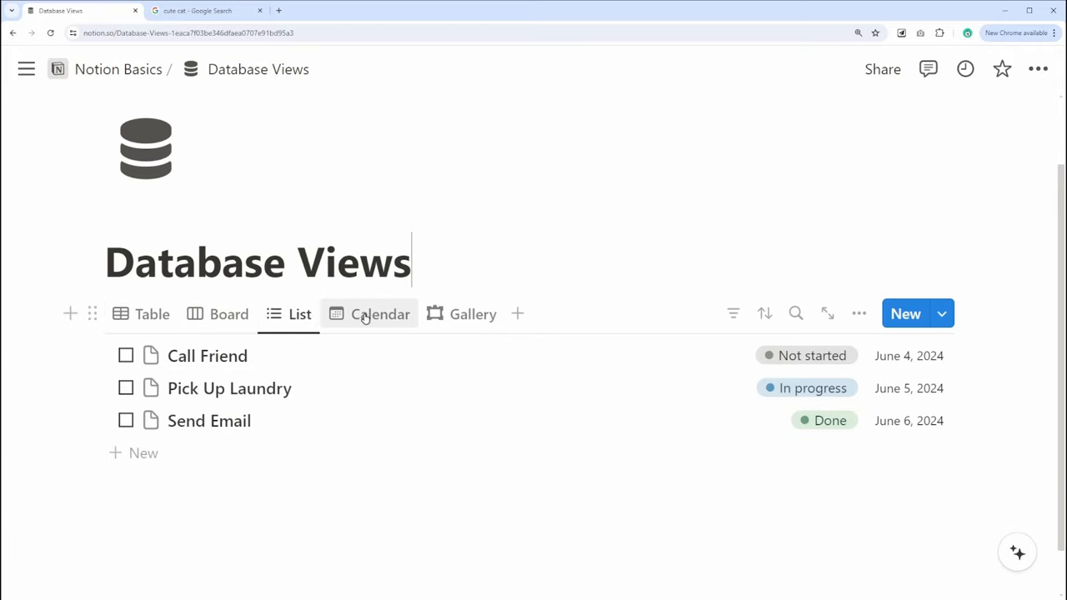
pyautogui.click(380, 315)
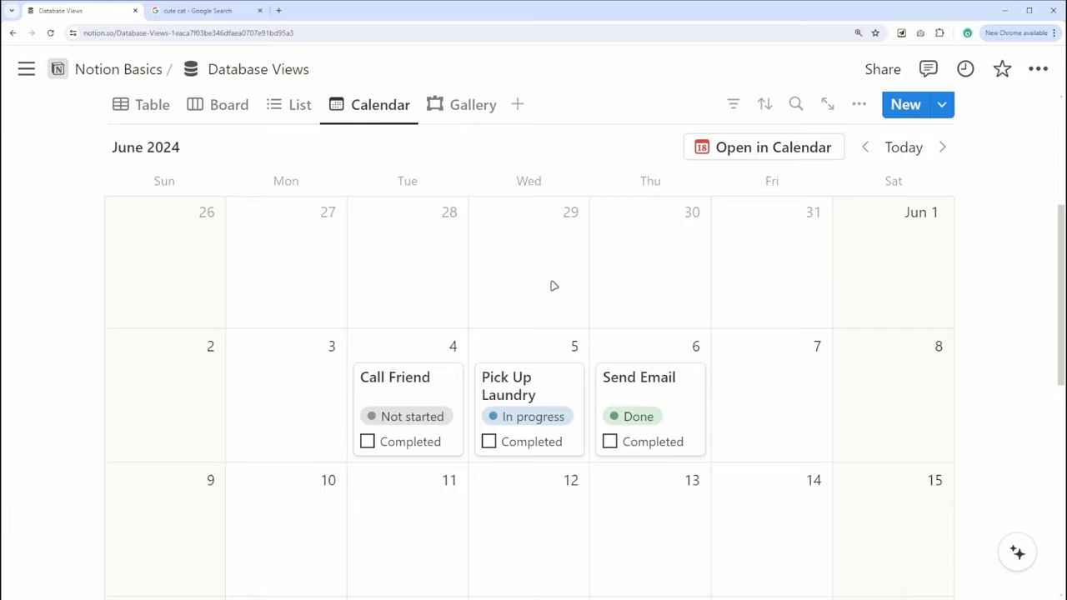
pyautogui.click(472, 104)
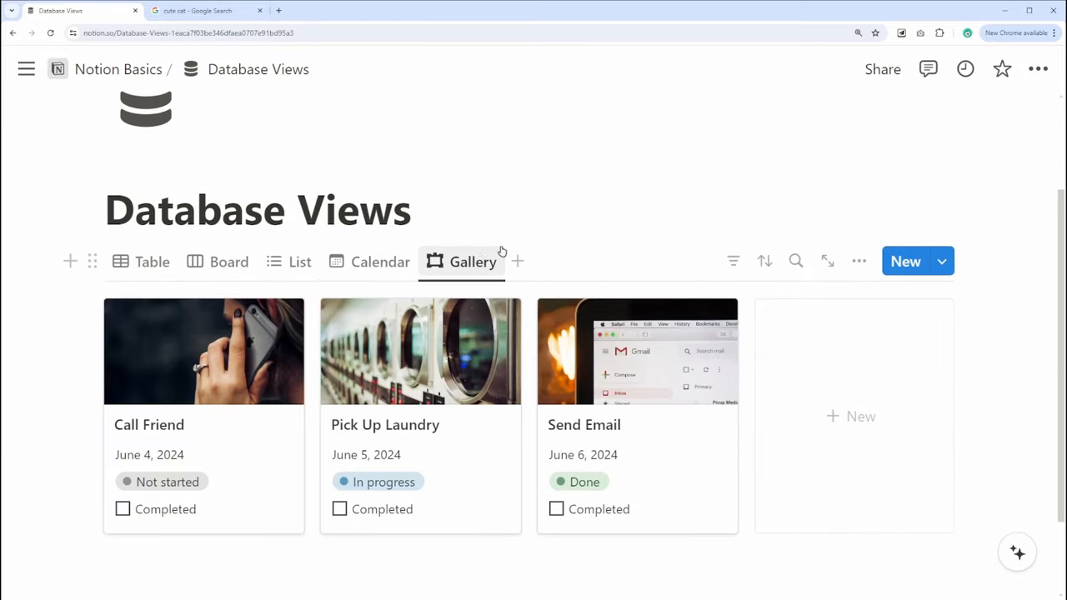
pyautogui.click(152, 261)
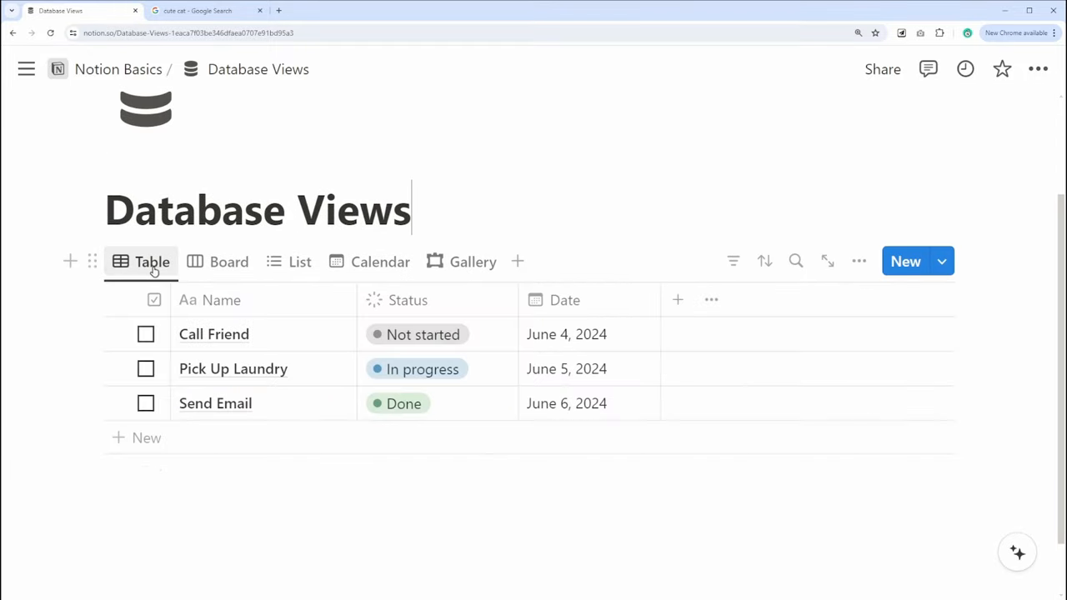
# - Mark Pick Up Laundry completed, then cycle through board, list, calendar and gallery views again
pyautogui.click(146, 369)
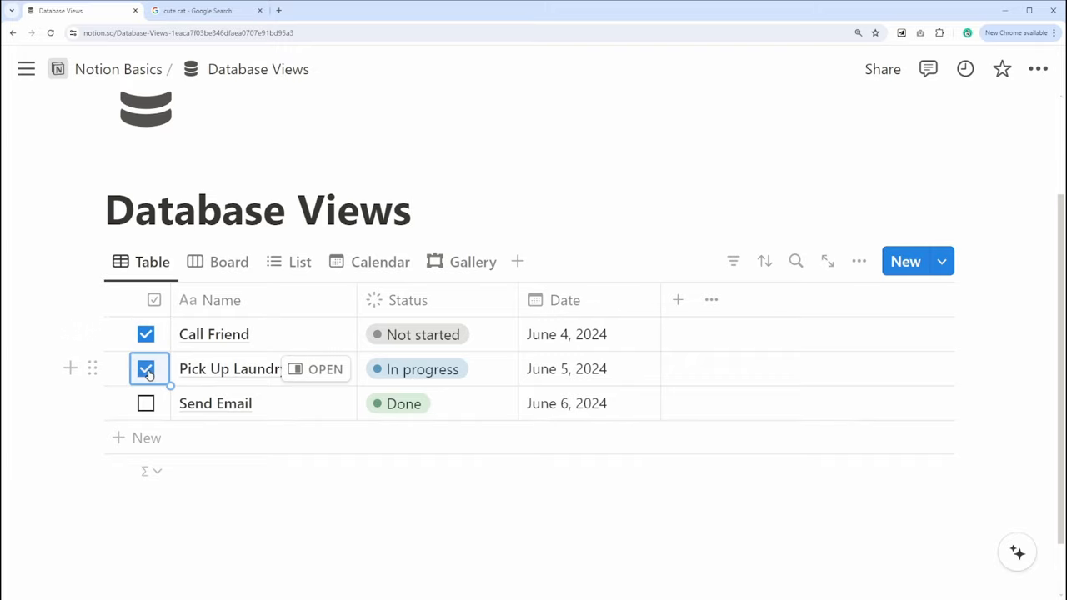
pyautogui.scroll(3)
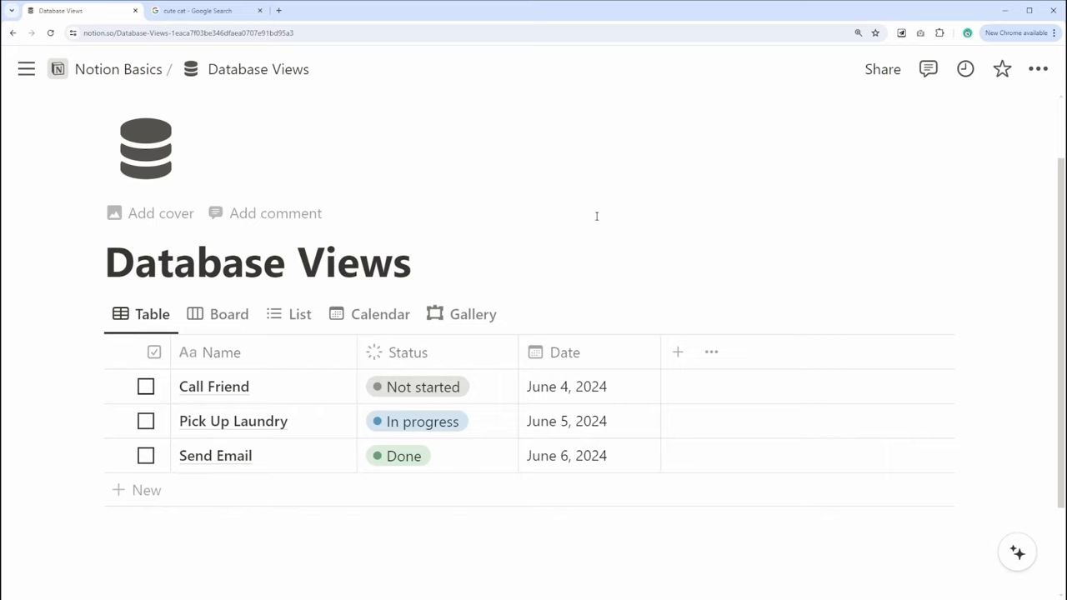
pyautogui.click(229, 315)
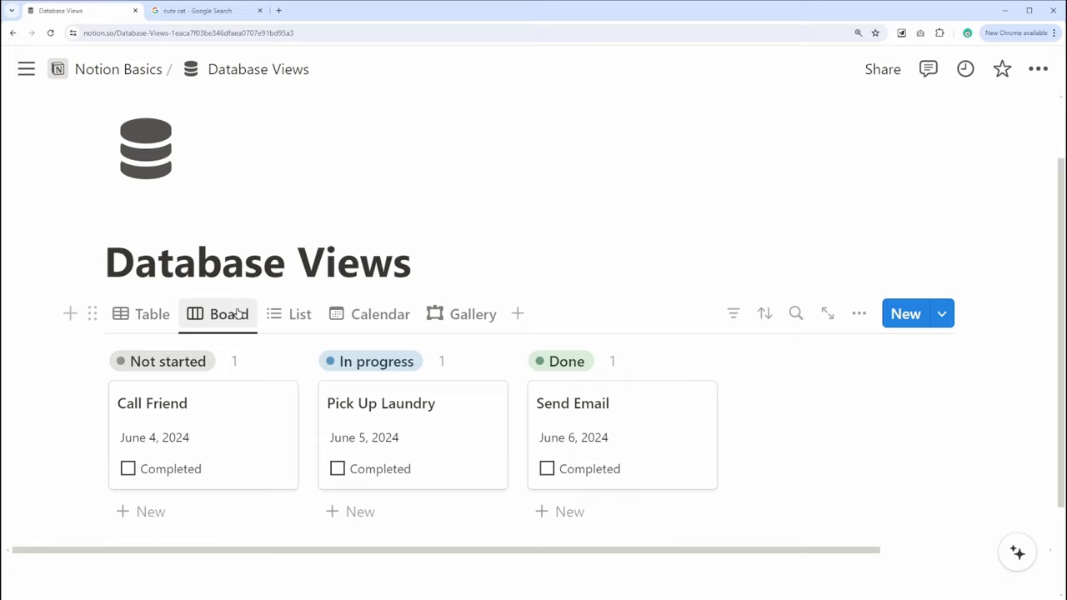
pyautogui.click(298, 315)
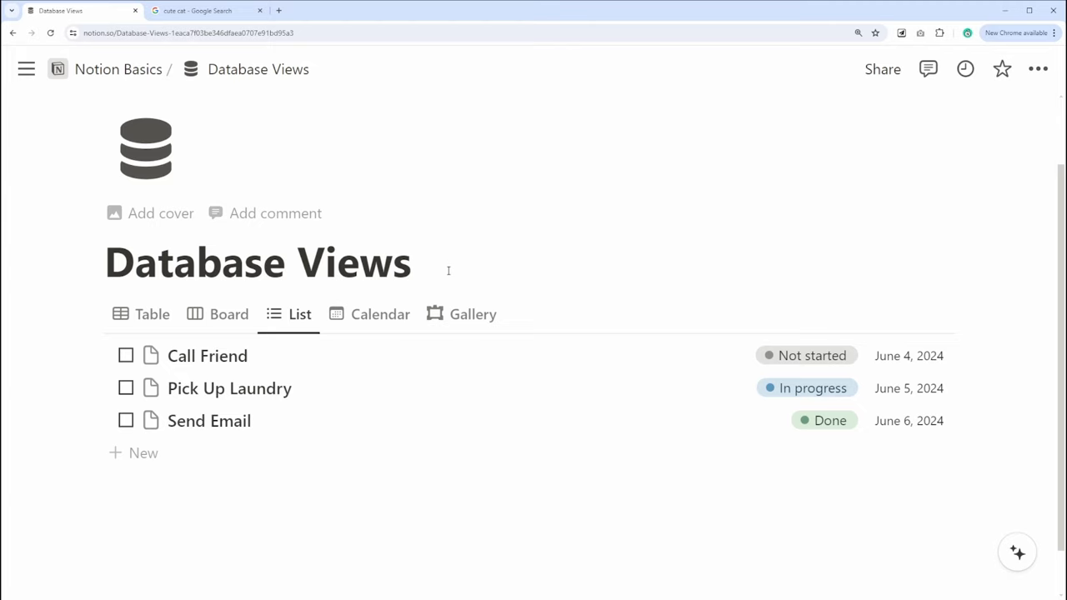
pyautogui.click(381, 314)
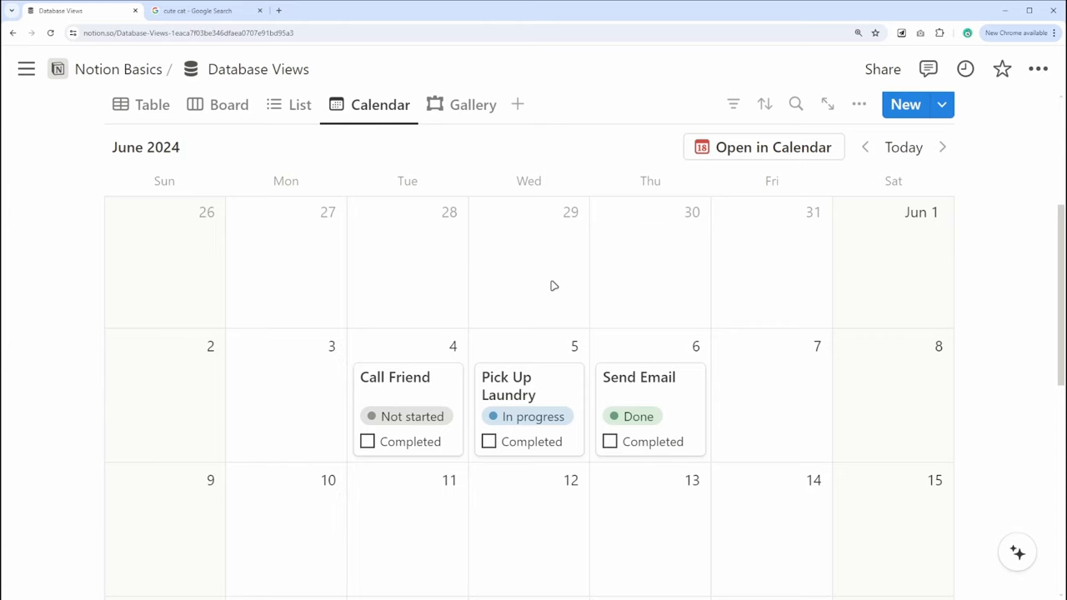
pyautogui.click(472, 104)
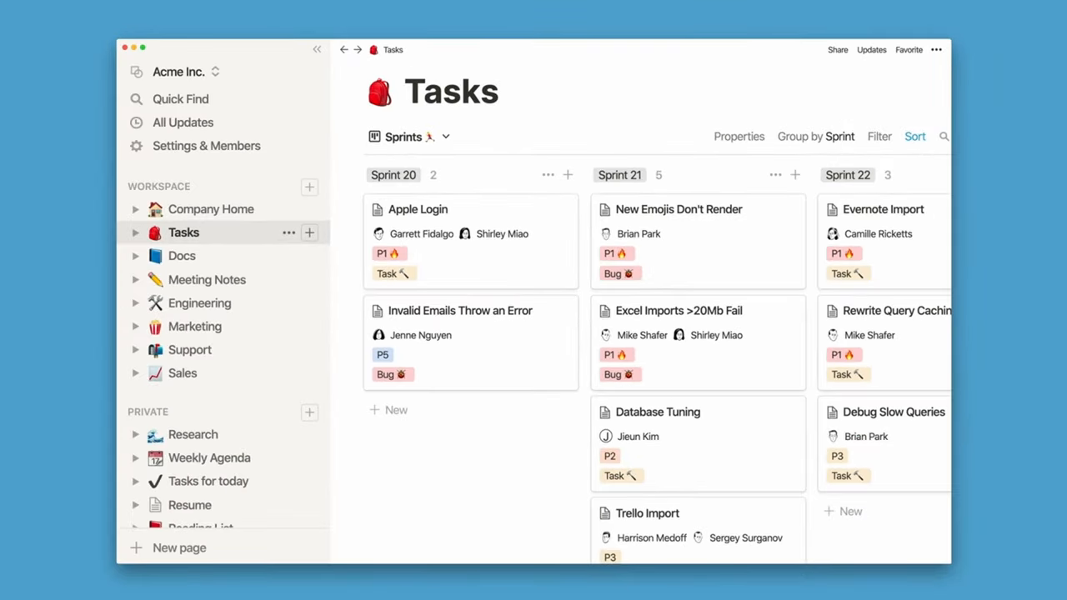
# - Preview the Projects, tasks & sprints and Meetings templates, then type the Navigation heading
pyautogui.click(195, 326)
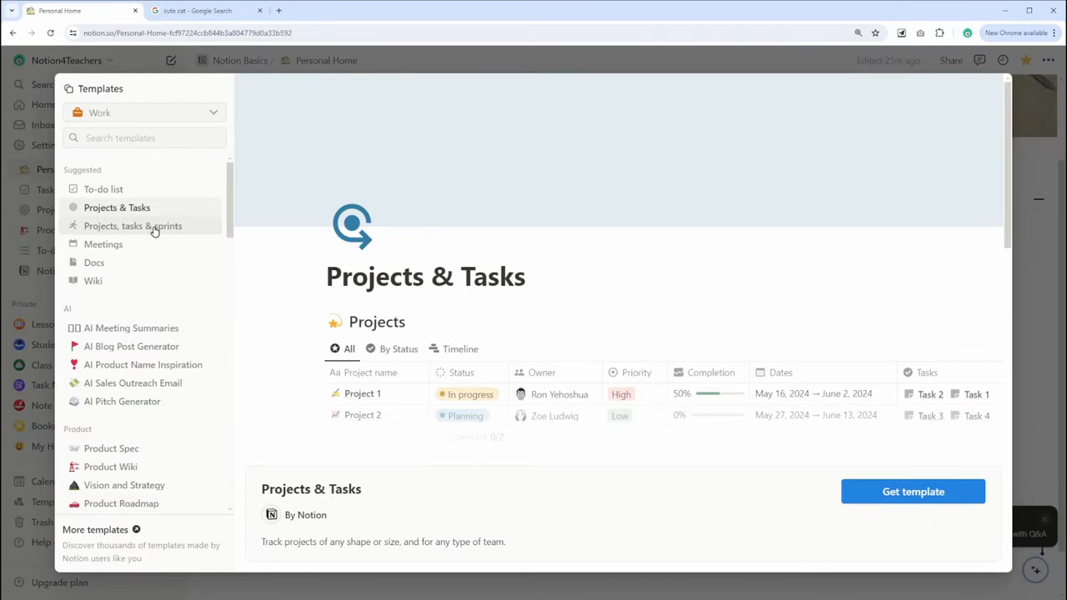
pyautogui.click(132, 225)
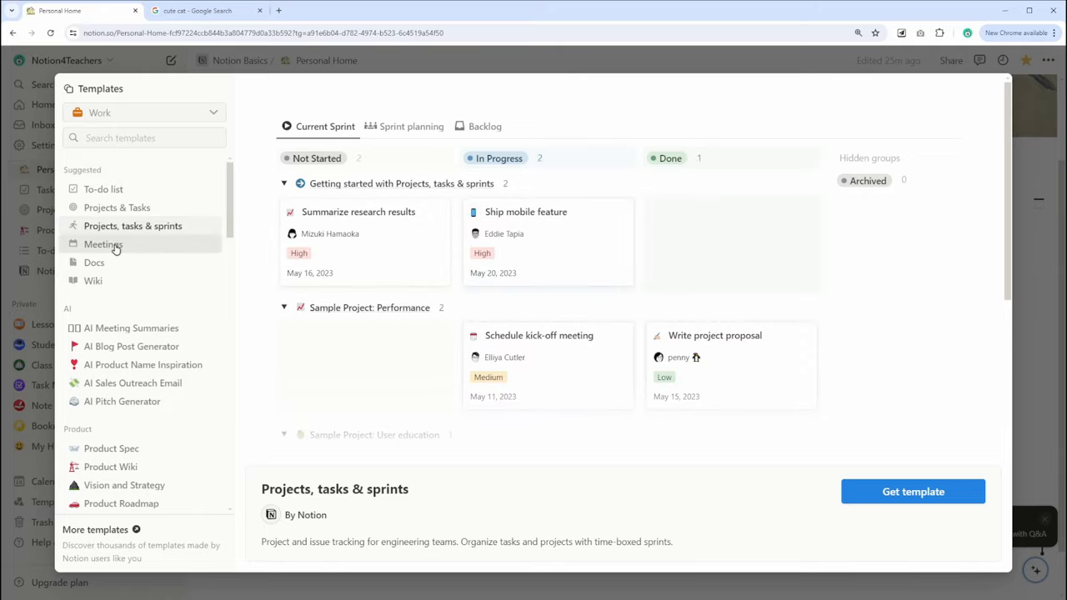
pyautogui.click(93, 262)
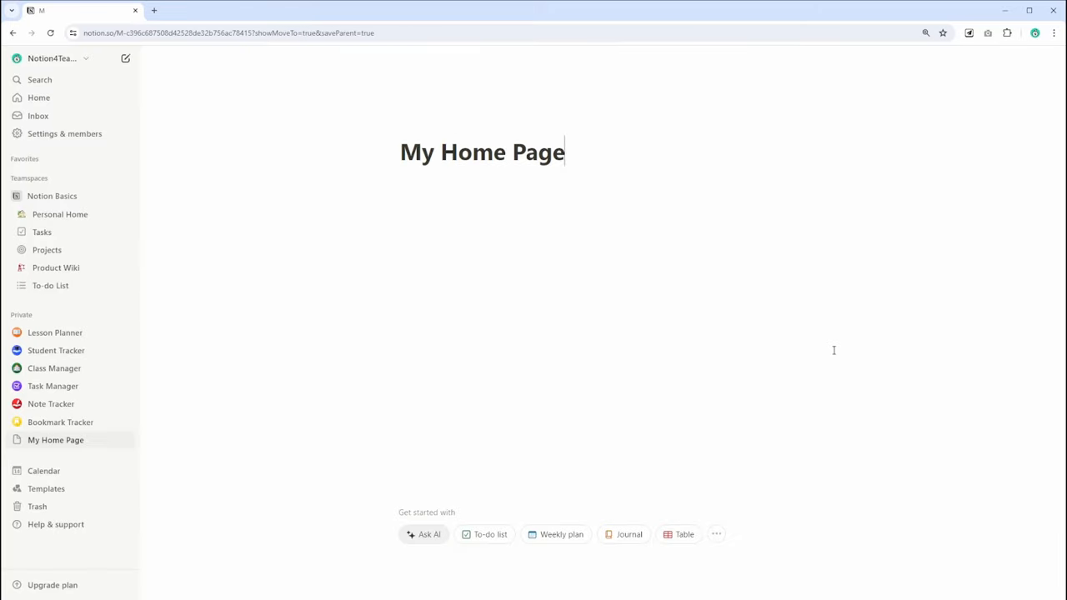
pyautogui.write('Na')
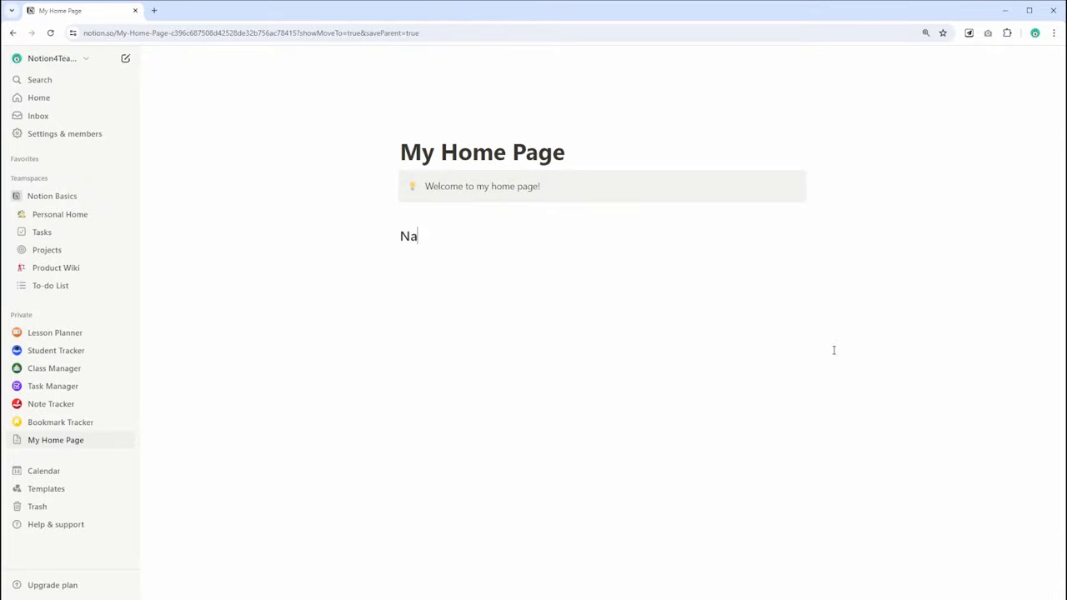
pyautogui.write('vigation')
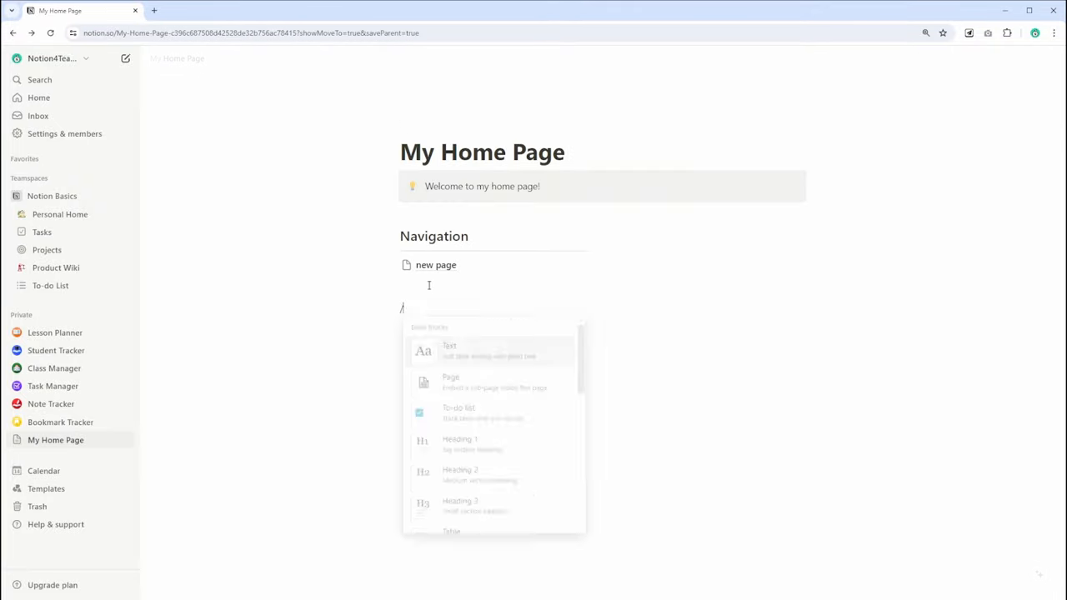